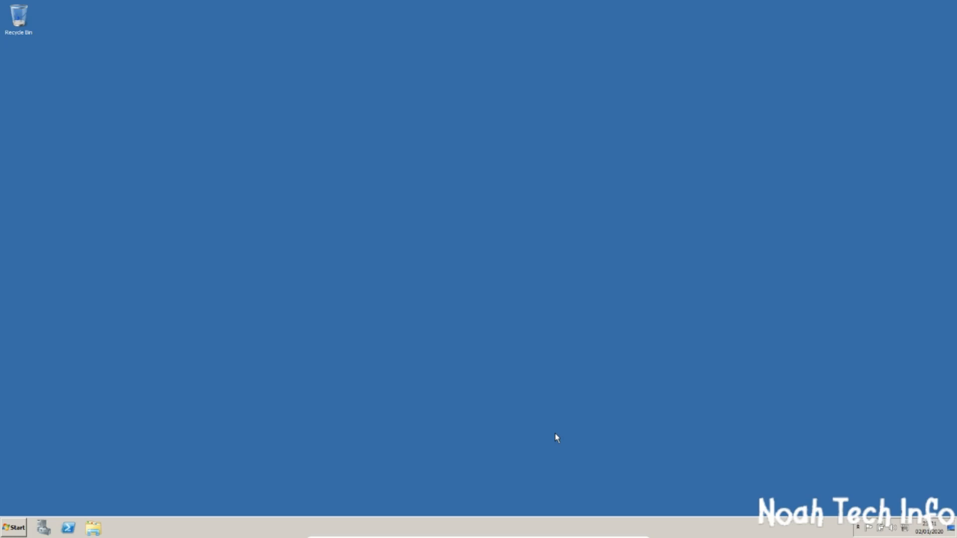
{"action": "mouse_move", "coordinate": [293, 411]}
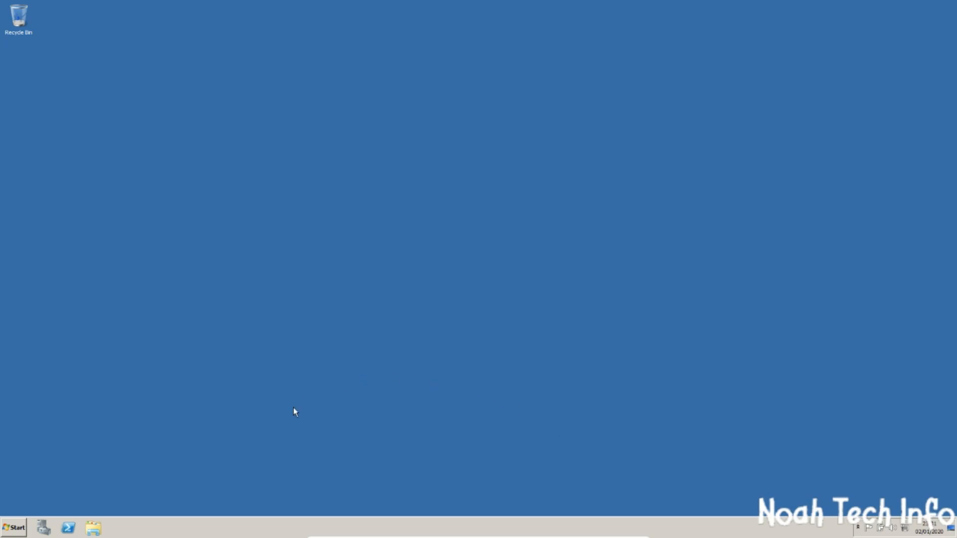
{"action": "mouse_move", "coordinate": [312, 469]}
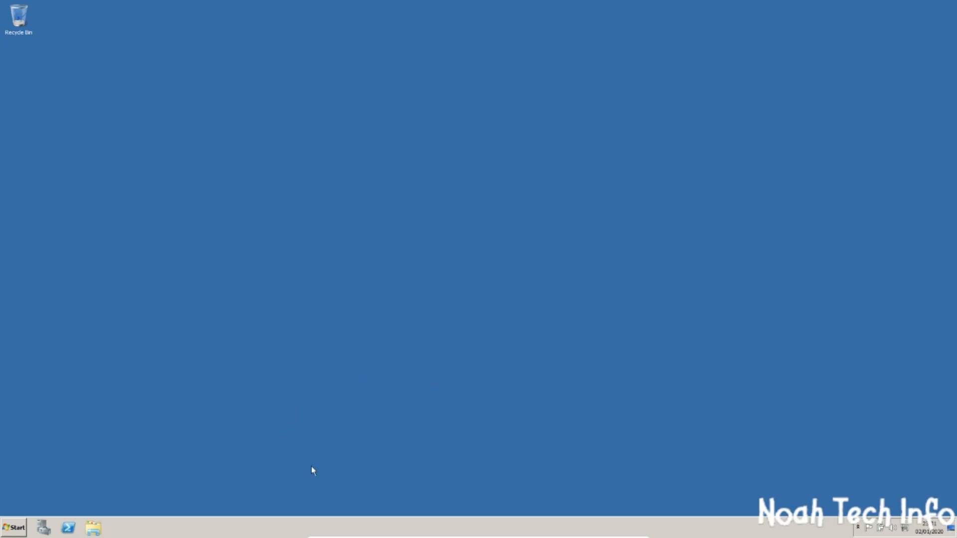
{"action": "mouse_move", "coordinate": [27, 503]}
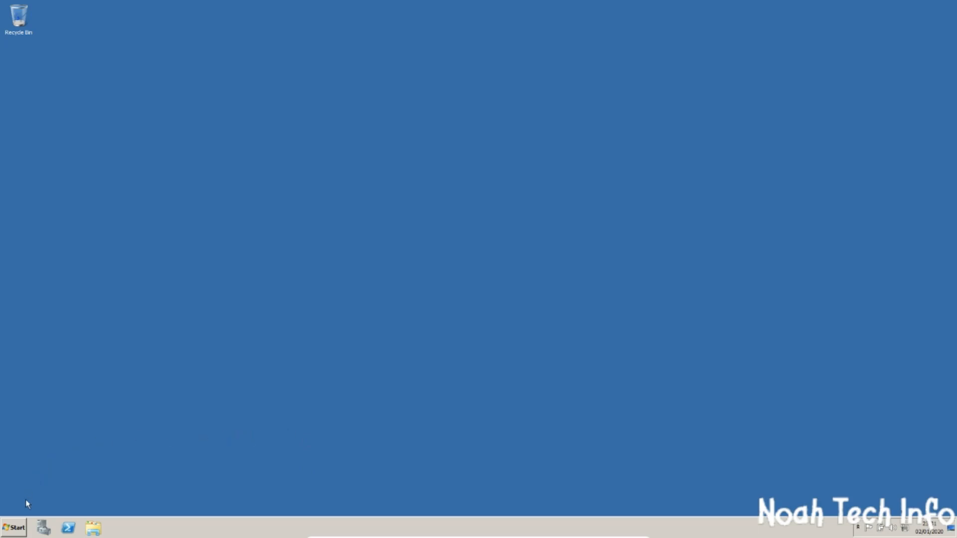
{"action": "mouse_move", "coordinate": [43, 528]}
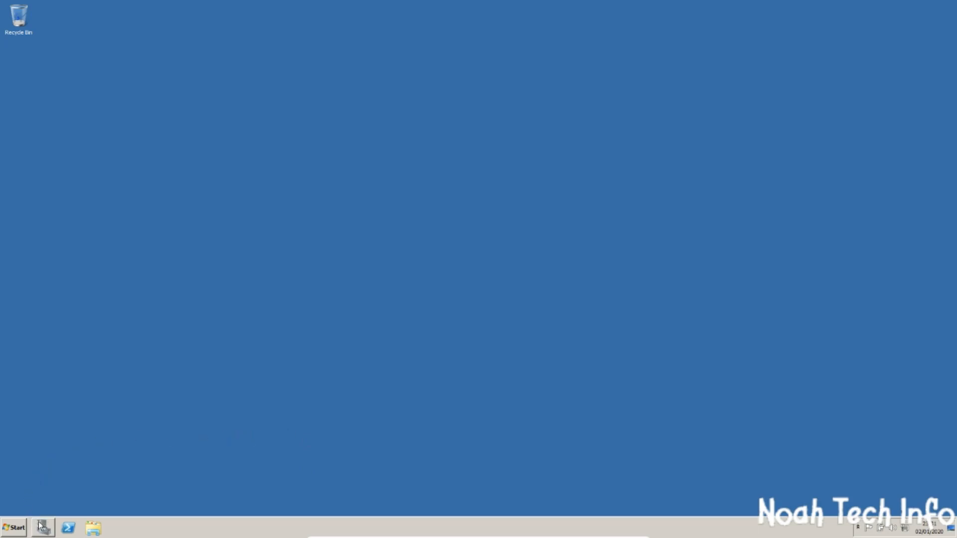
Step: Launch Server Manager maximized and show the Roles overview with AD DS and DNS Server
{"action": "left_click", "coordinate": [43, 529]}
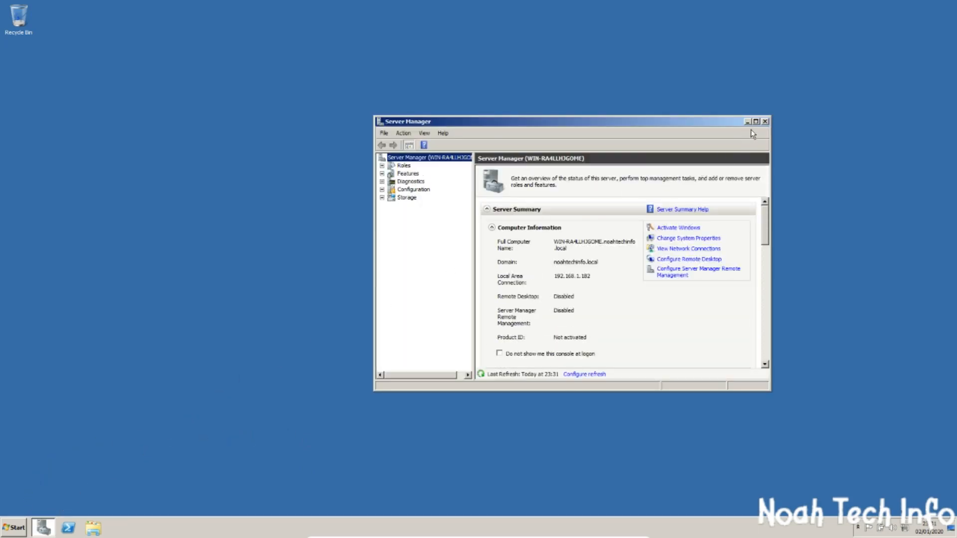
{"action": "left_click", "coordinate": [756, 120]}
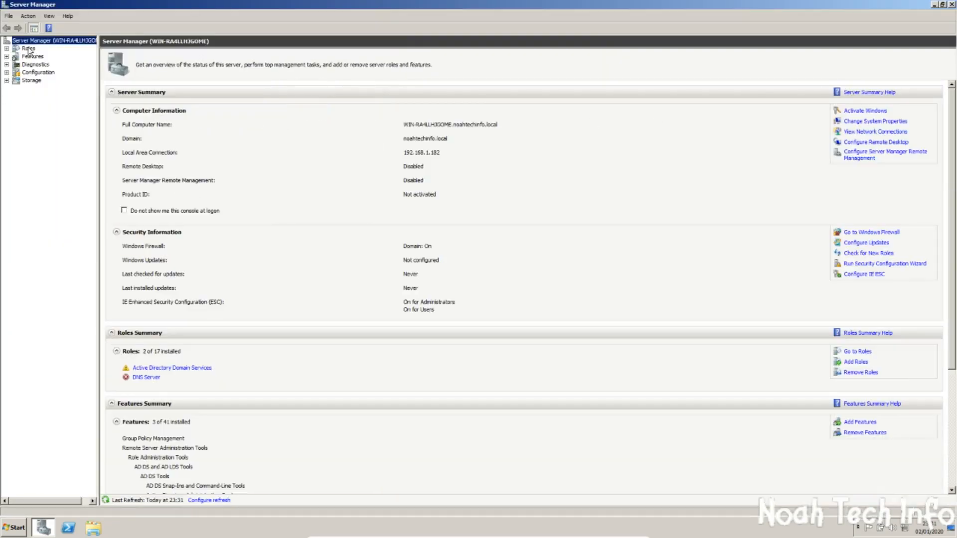
{"action": "left_click", "coordinate": [28, 48]}
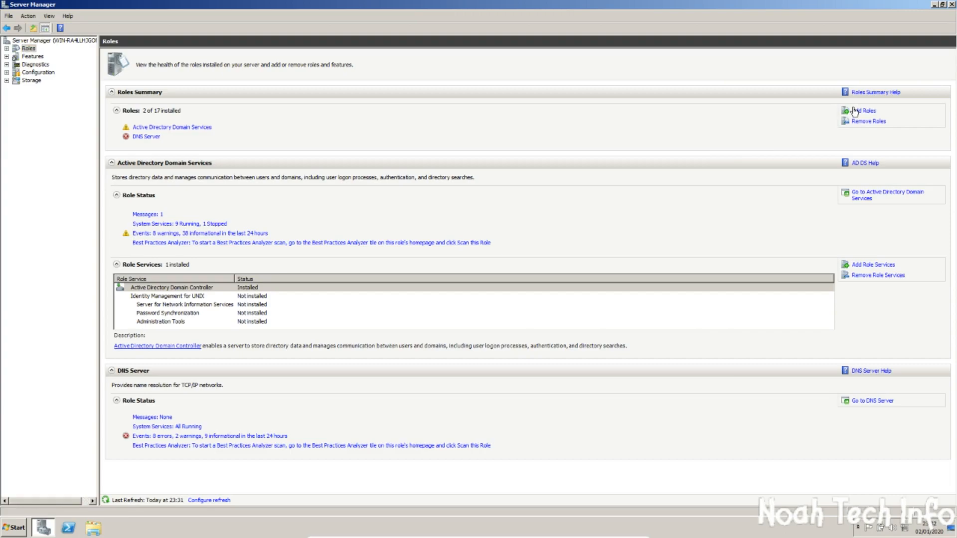
{"action": "mouse_move", "coordinate": [860, 117]}
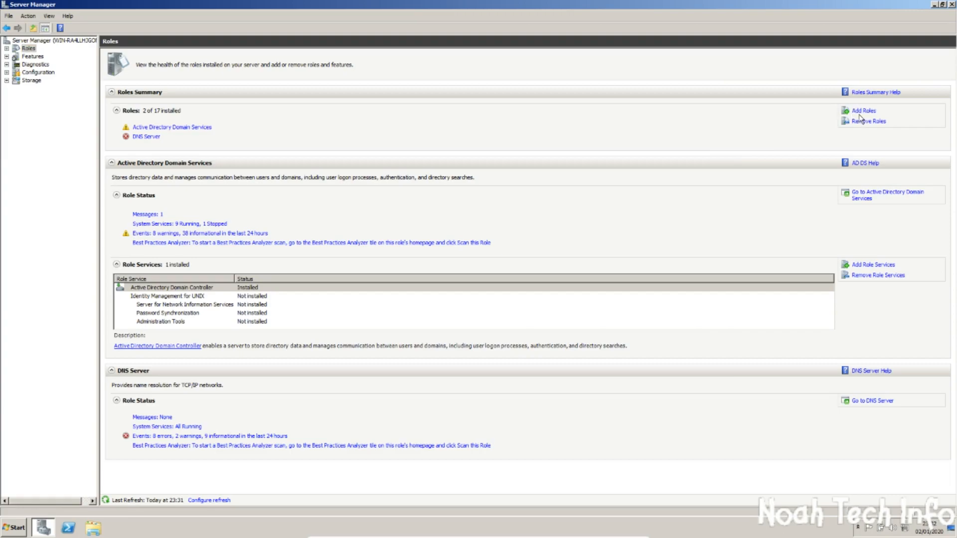
Step: Start the Add Roles Wizard and choose DHCP Server as the role to install
{"action": "left_click", "coordinate": [863, 111]}
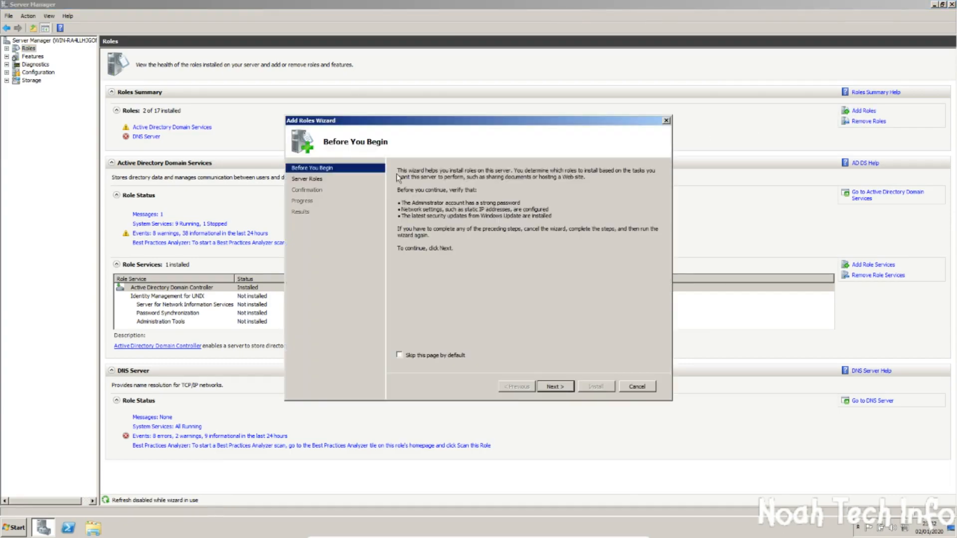
{"action": "left_click", "coordinate": [554, 385]}
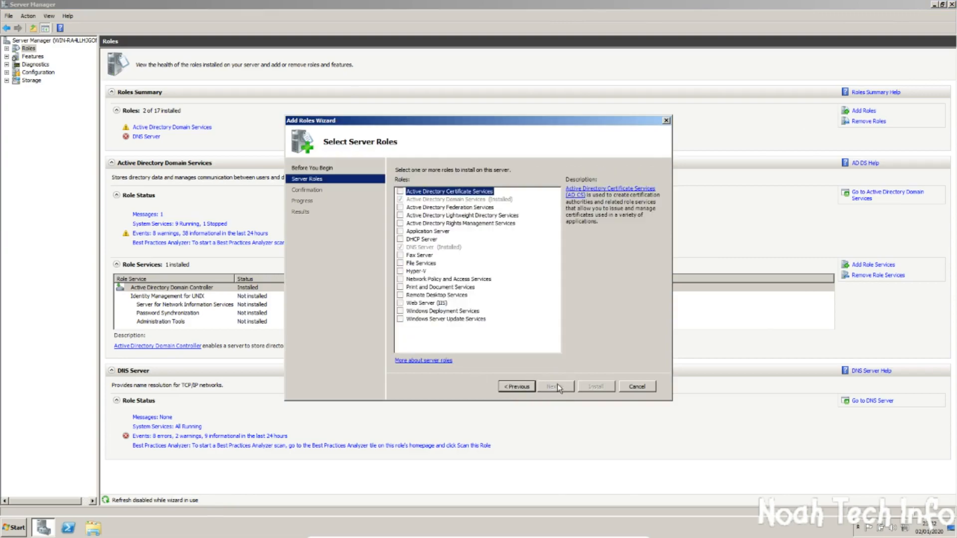
{"action": "mouse_move", "coordinate": [419, 250]}
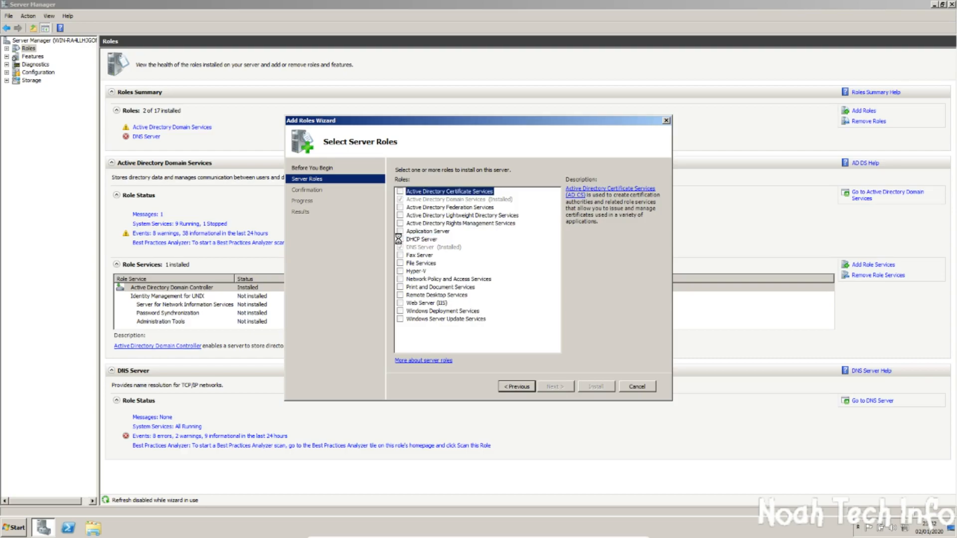
{"action": "left_click", "coordinate": [400, 239]}
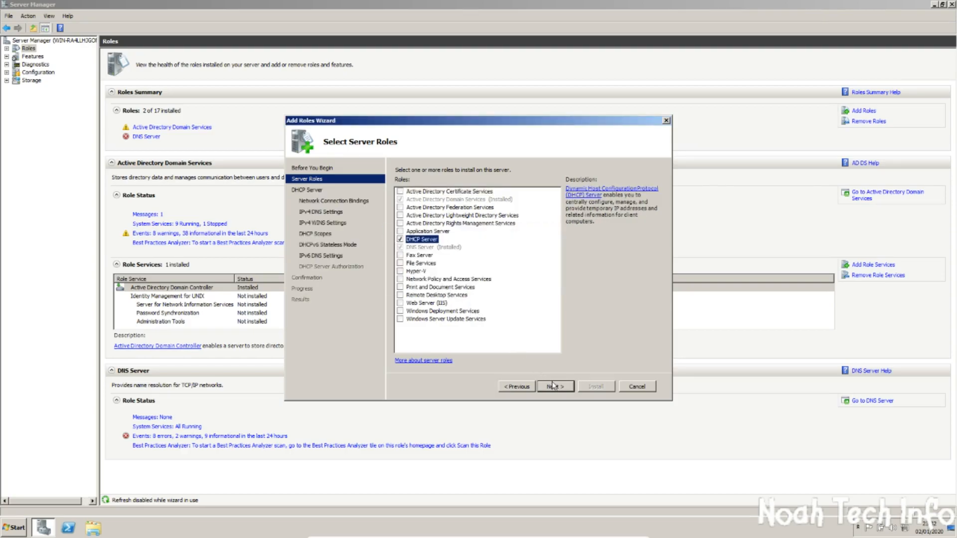
{"action": "left_click", "coordinate": [554, 386]}
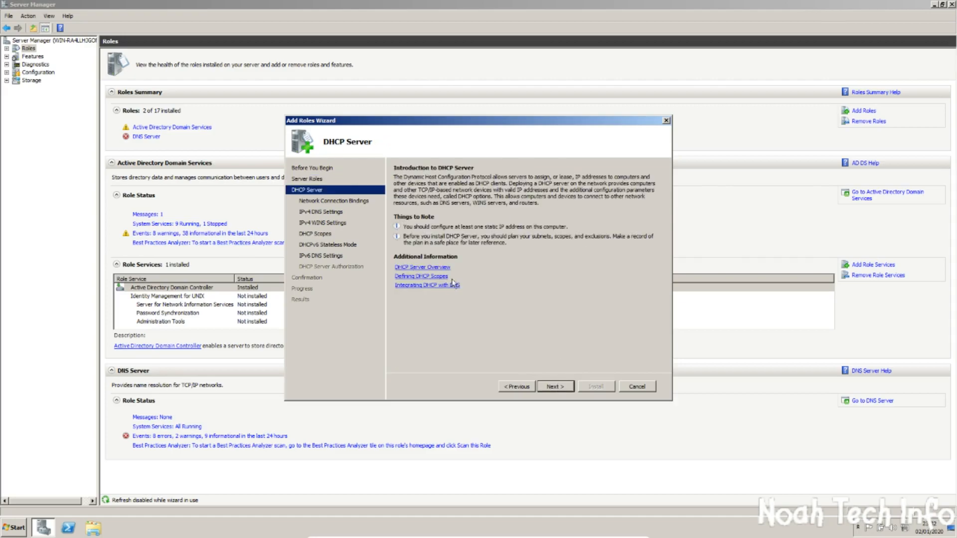
{"action": "mouse_move", "coordinate": [488, 259]}
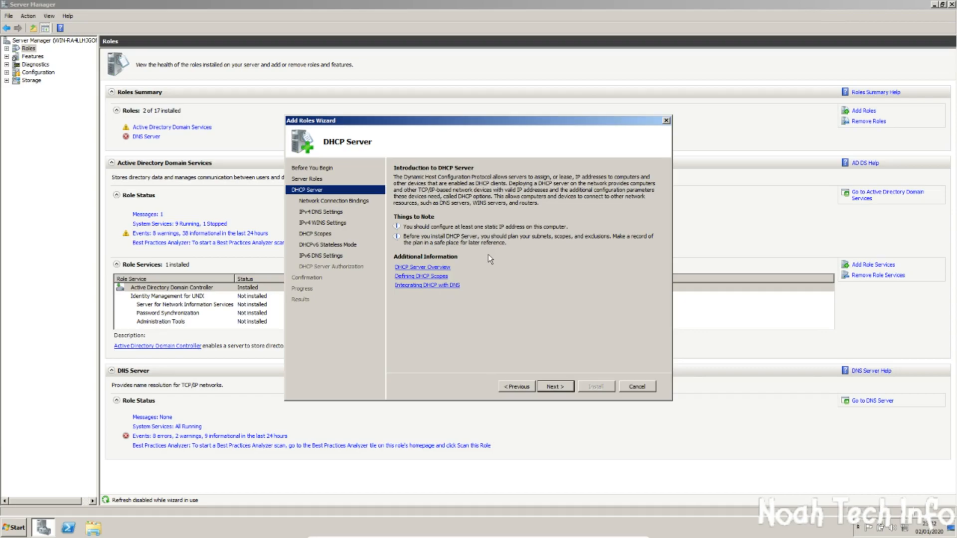
{"action": "mouse_move", "coordinate": [495, 292]}
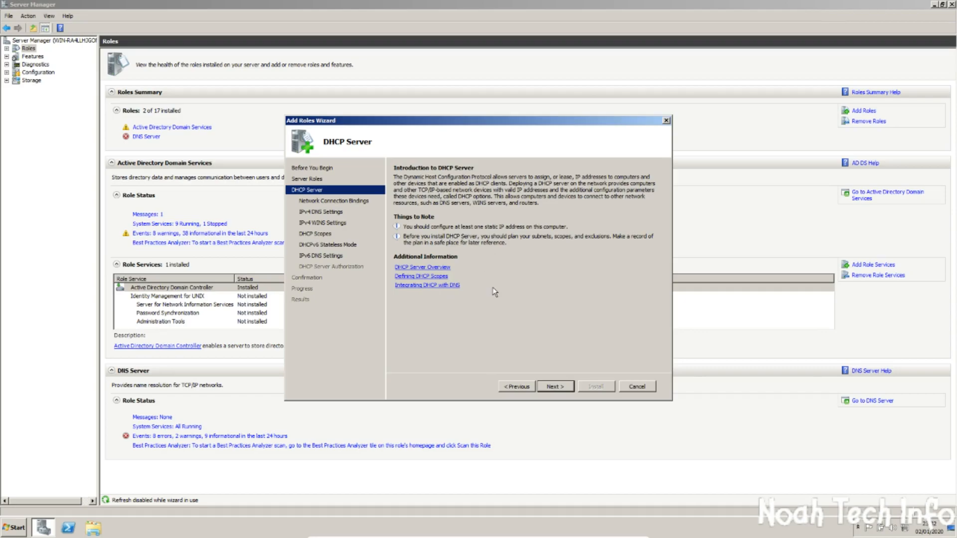
{"action": "mouse_move", "coordinate": [559, 399]}
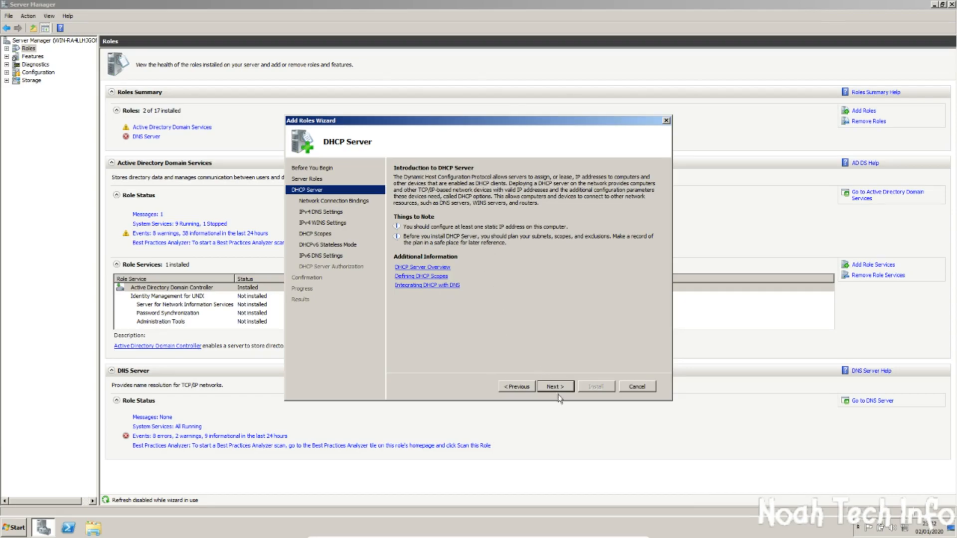
Step: Keep the 192.168.1.182 network connection bound for DHCP and continue to DNS settings
{"action": "left_click", "coordinate": [554, 387]}
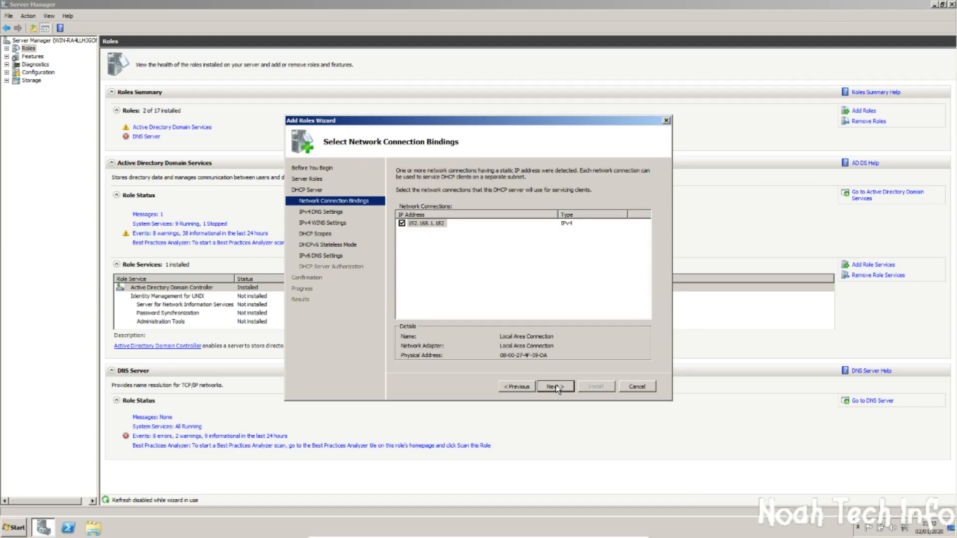
{"action": "mouse_move", "coordinate": [407, 233]}
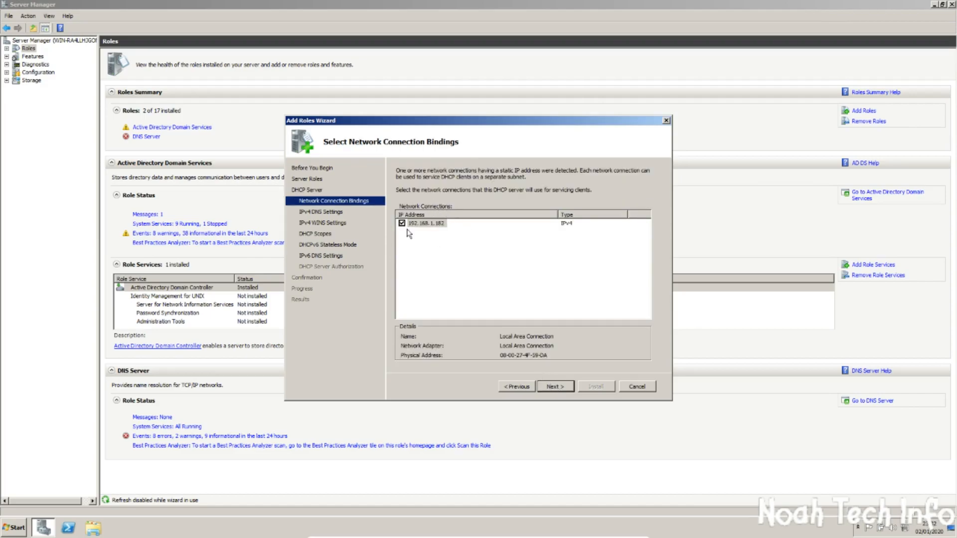
{"action": "mouse_move", "coordinate": [438, 230]}
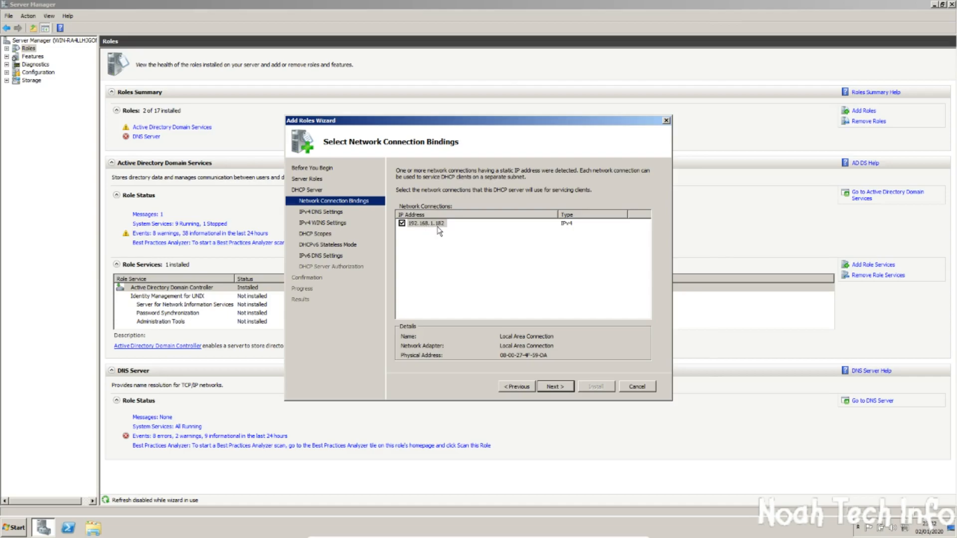
{"action": "mouse_move", "coordinate": [459, 233]}
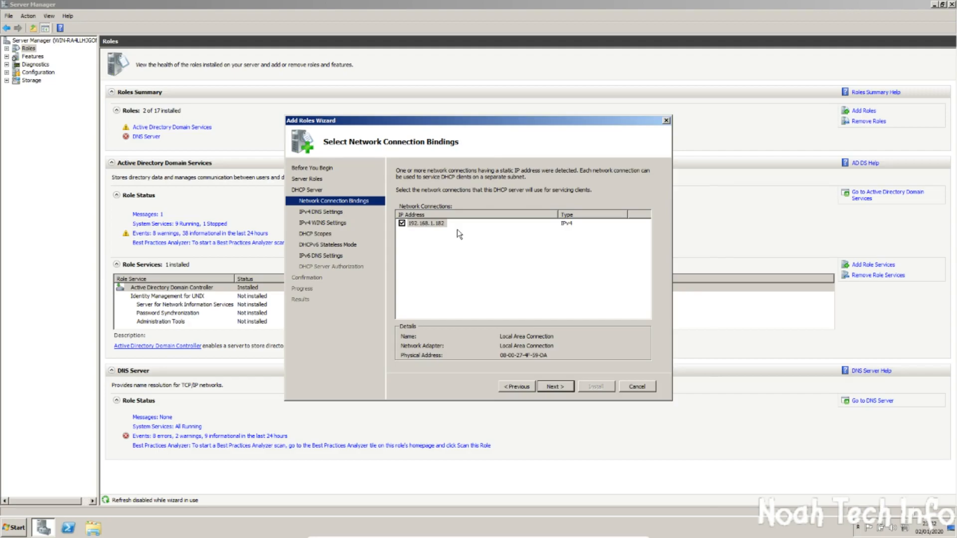
{"action": "mouse_move", "coordinate": [468, 272]}
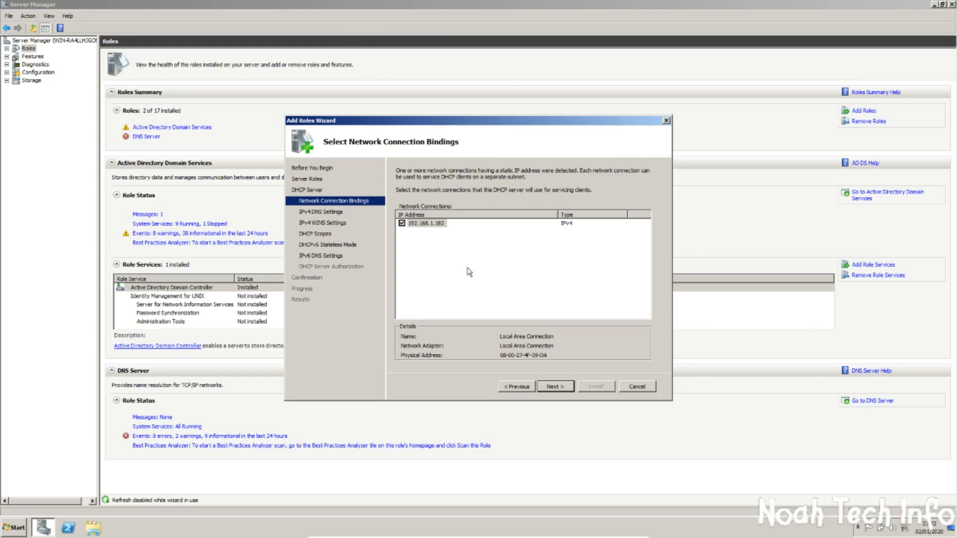
{"action": "left_click", "coordinate": [554, 387]}
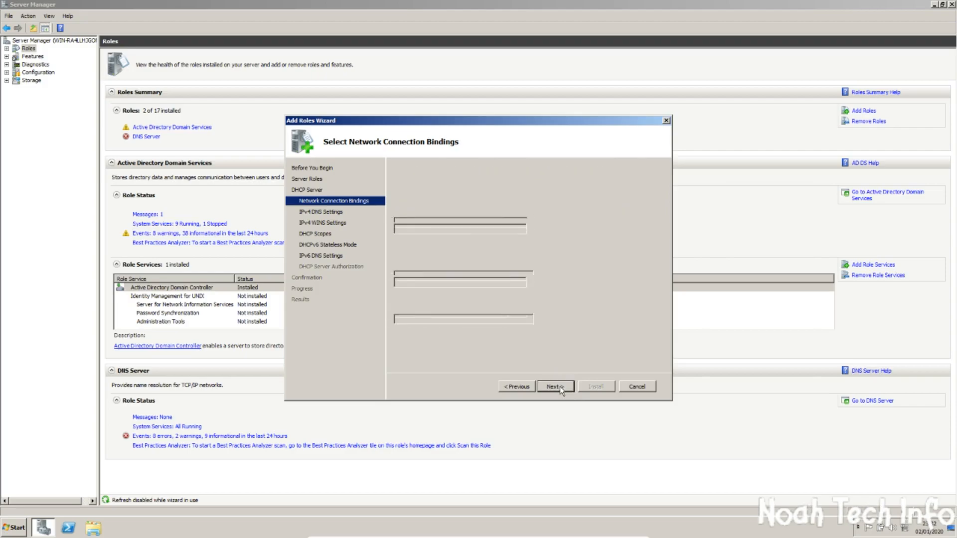
Step: Replace 127.0.0.1 with 192.168.1.182 as the preferred IPv4 DNS server for noahtechinfo.local
{"action": "left_click", "coordinate": [554, 387]}
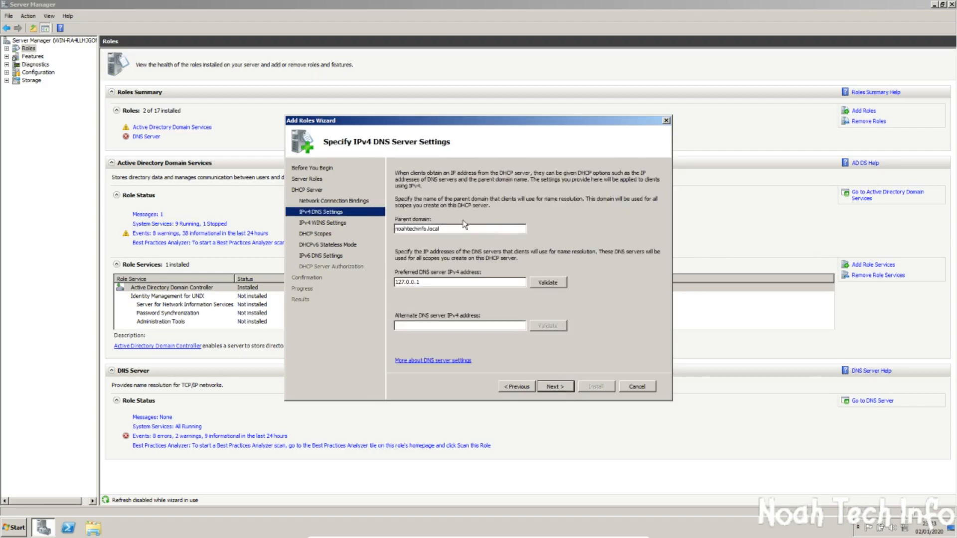
{"action": "mouse_move", "coordinate": [413, 260]}
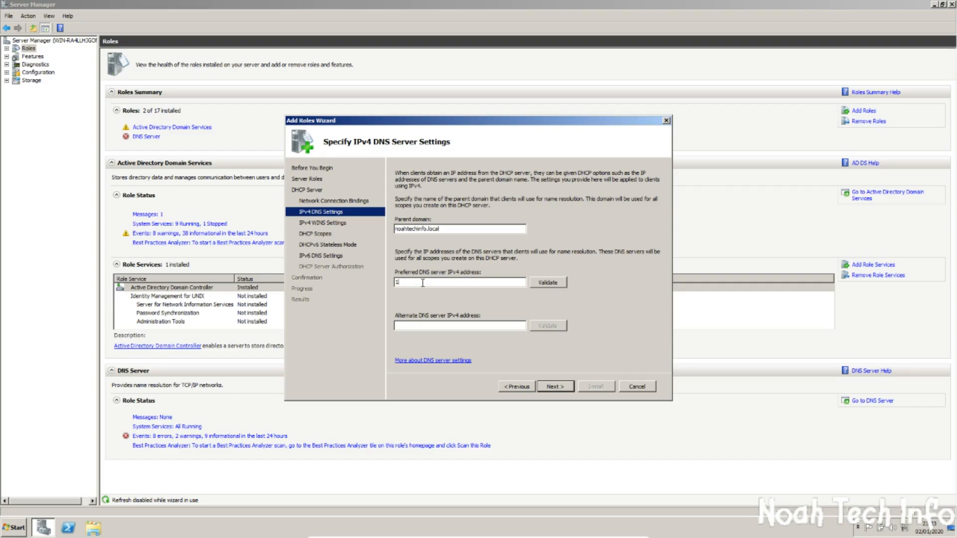
{"action": "type", "text": "192.168.1.182"}
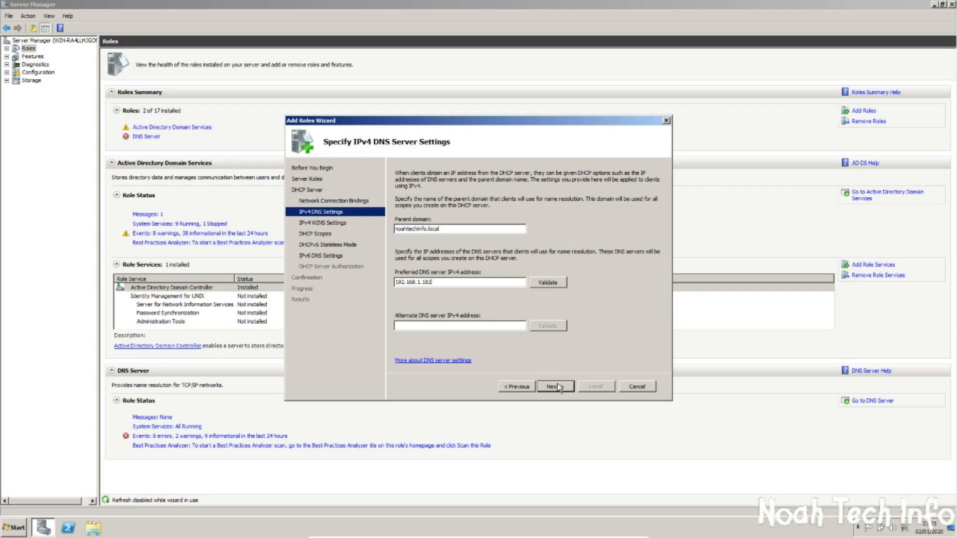
Step: Accept the DNS settings and keep WINS marked as not required on this network
{"action": "left_click", "coordinate": [554, 387]}
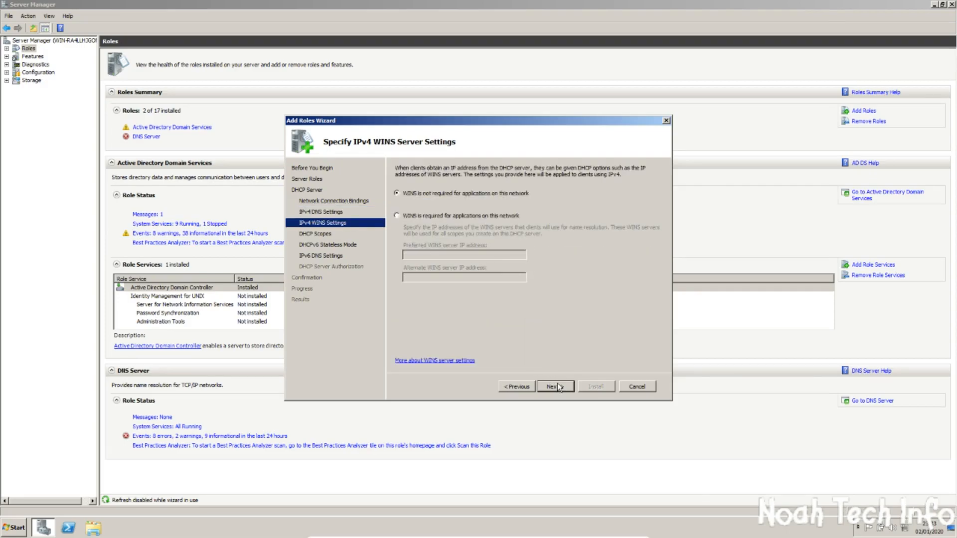
{"action": "mouse_move", "coordinate": [402, 213]}
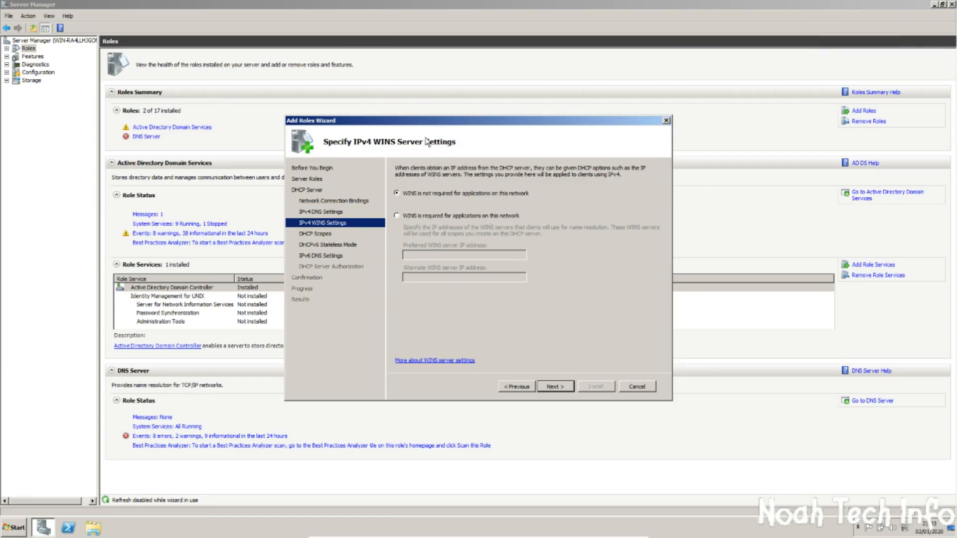
{"action": "mouse_move", "coordinate": [501, 257]}
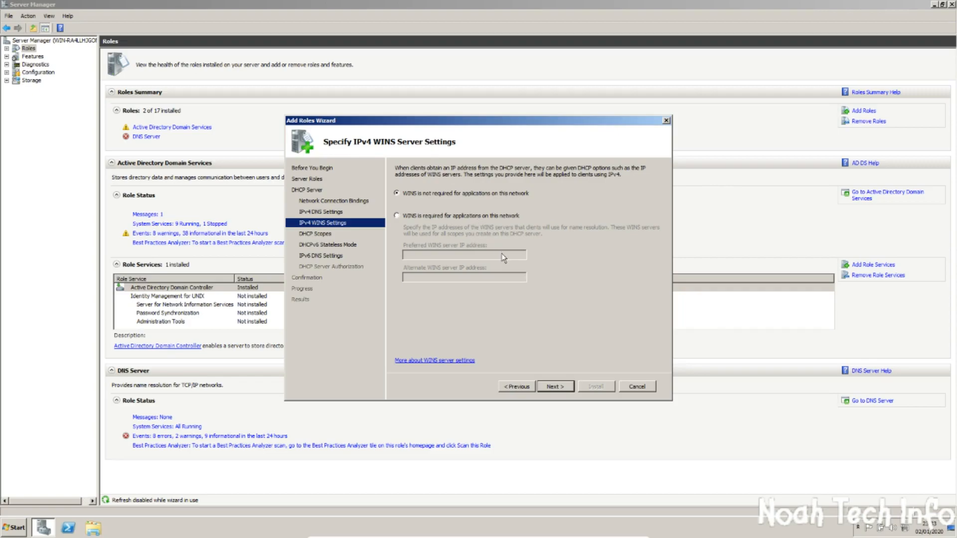
{"action": "mouse_move", "coordinate": [564, 347]}
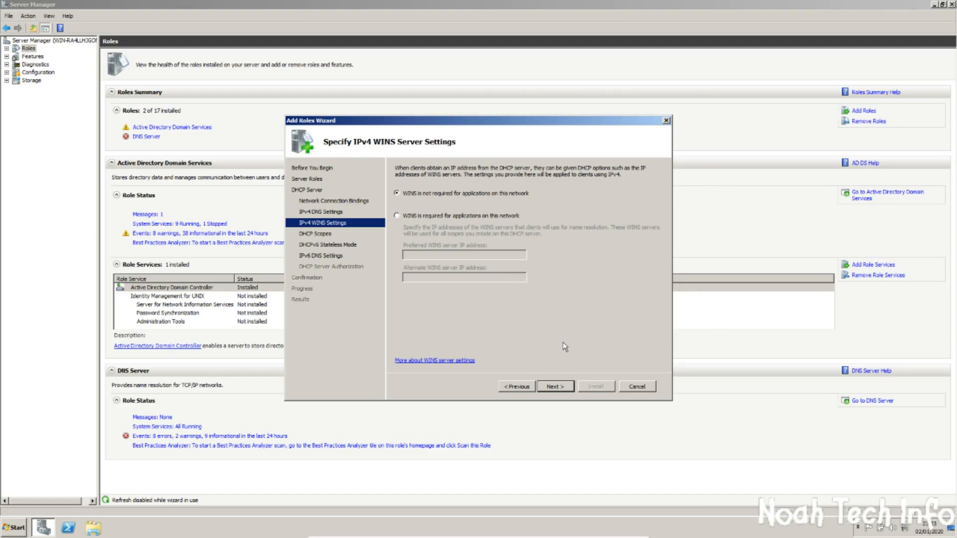
{"action": "mouse_move", "coordinate": [575, 373]}
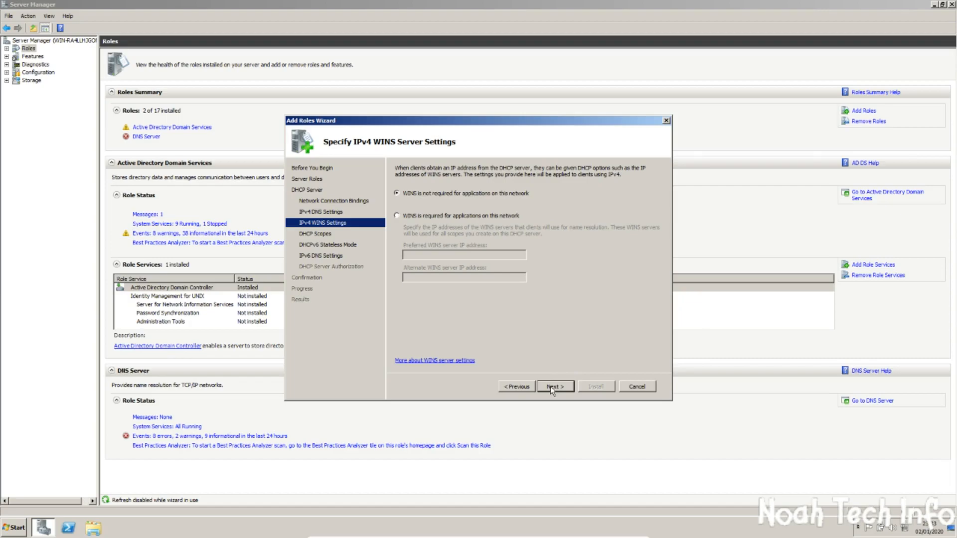
Step: Begin a new DHCP scope named Scope 1
{"action": "left_click", "coordinate": [553, 385]}
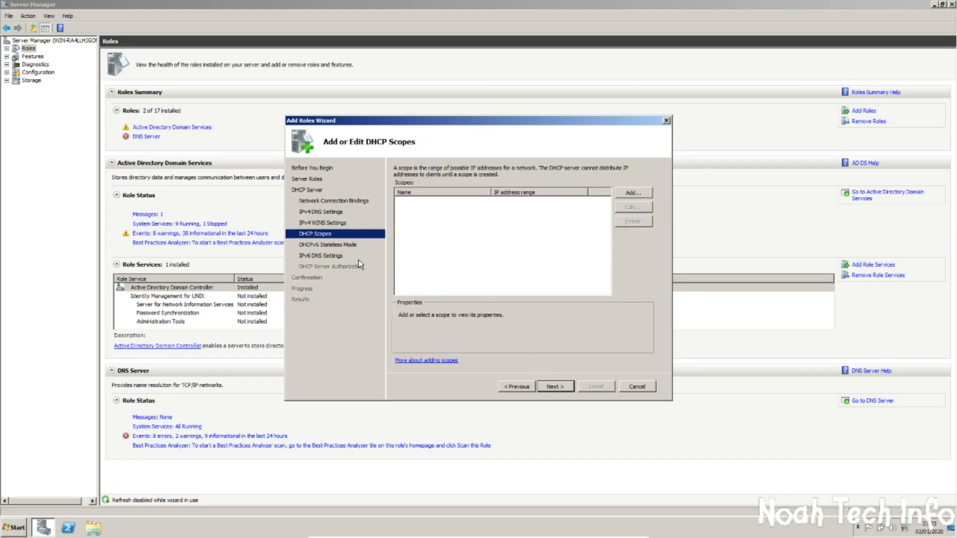
{"action": "mouse_move", "coordinate": [360, 282]}
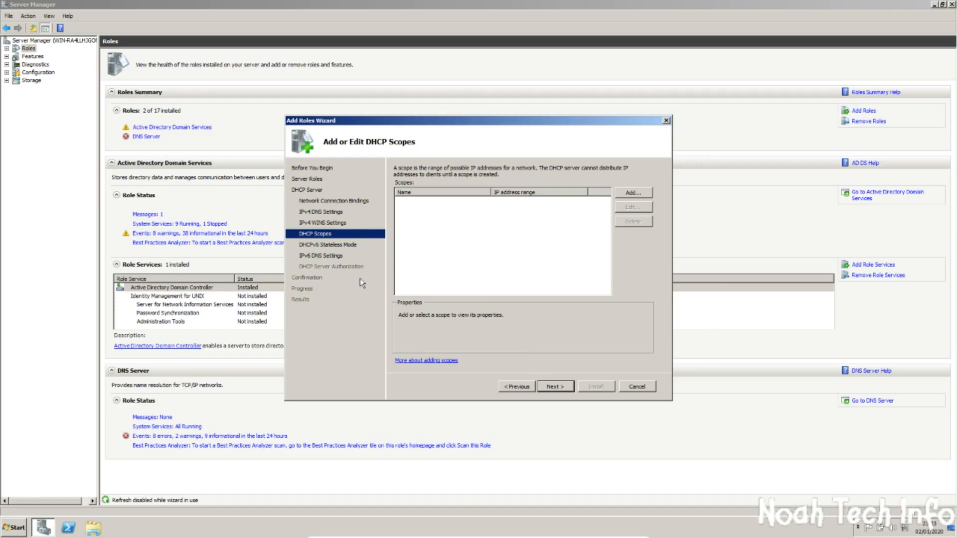
{"action": "mouse_move", "coordinate": [539, 315]}
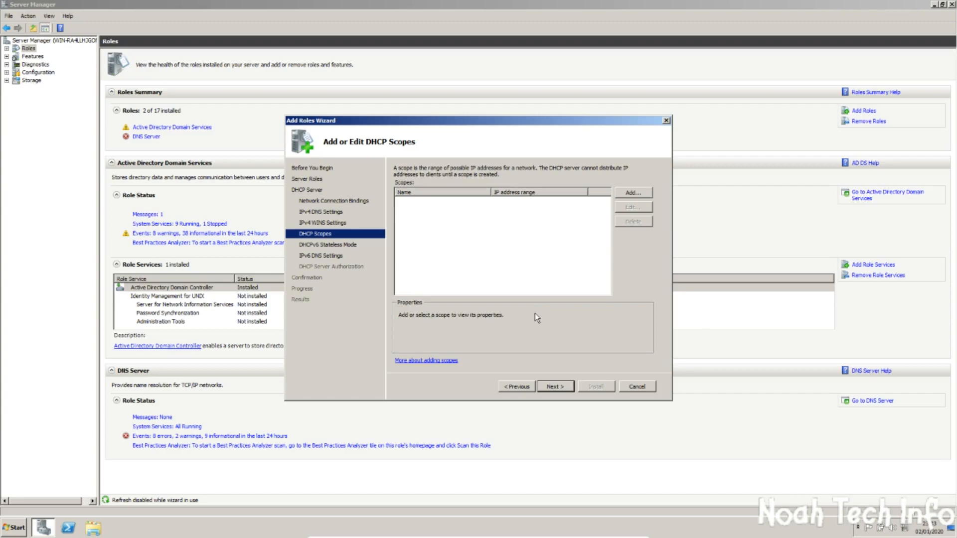
{"action": "mouse_move", "coordinate": [592, 201]}
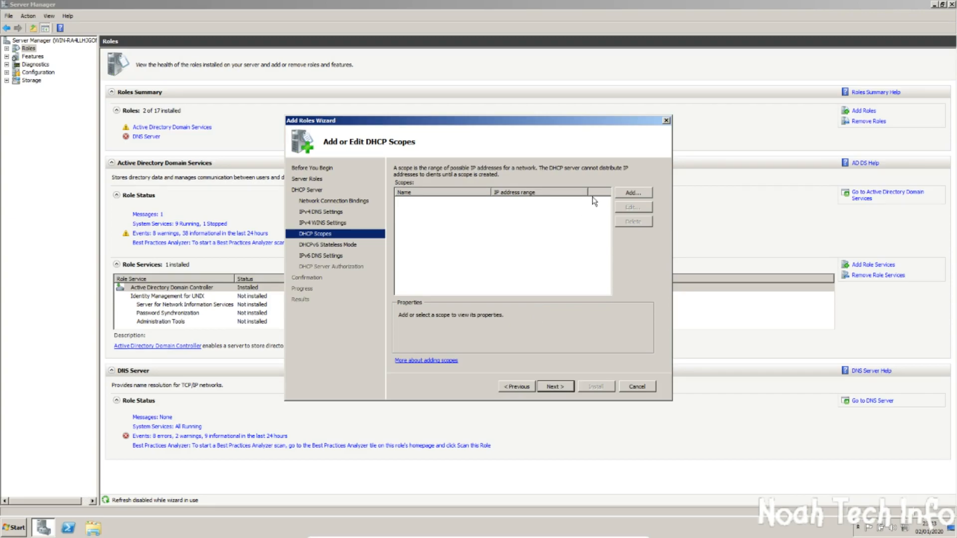
{"action": "left_click", "coordinate": [631, 193]}
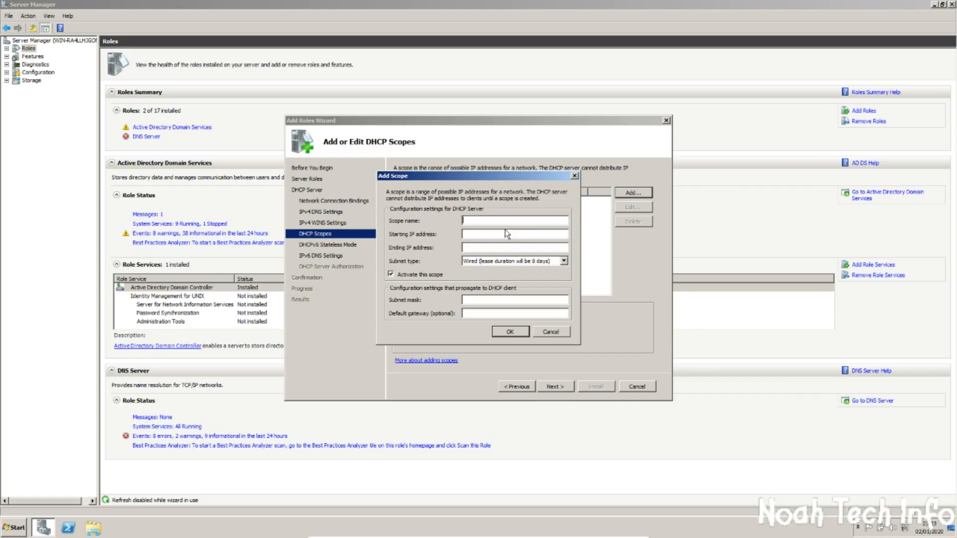
{"action": "type", "text": "Scr"}
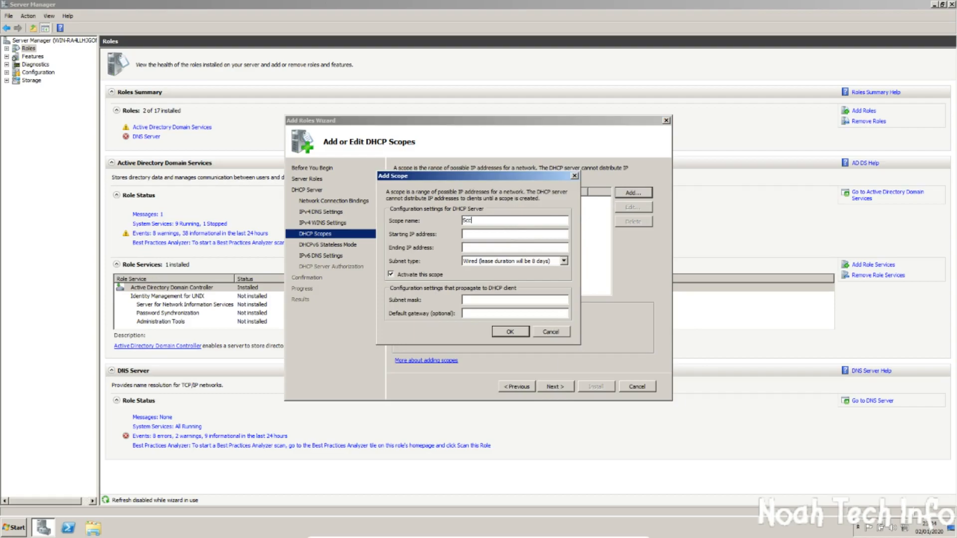
{"action": "type", "text": "Scope 1"}
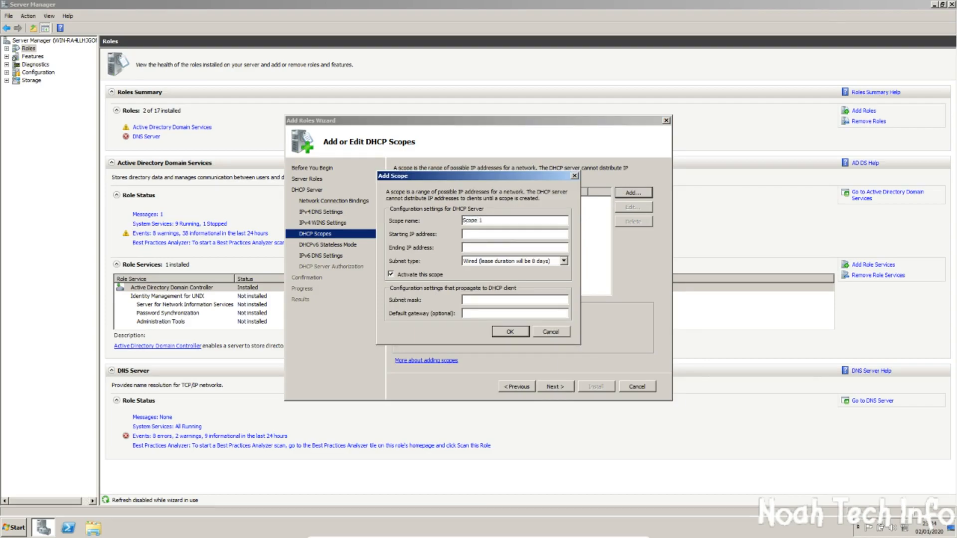
Step: Give Scope 1 range 192.168.1.182–192.168.1.254, mask 255.255.255.0, gateway 192.168.1.1, and create it
{"action": "left_click", "coordinate": [512, 233]}
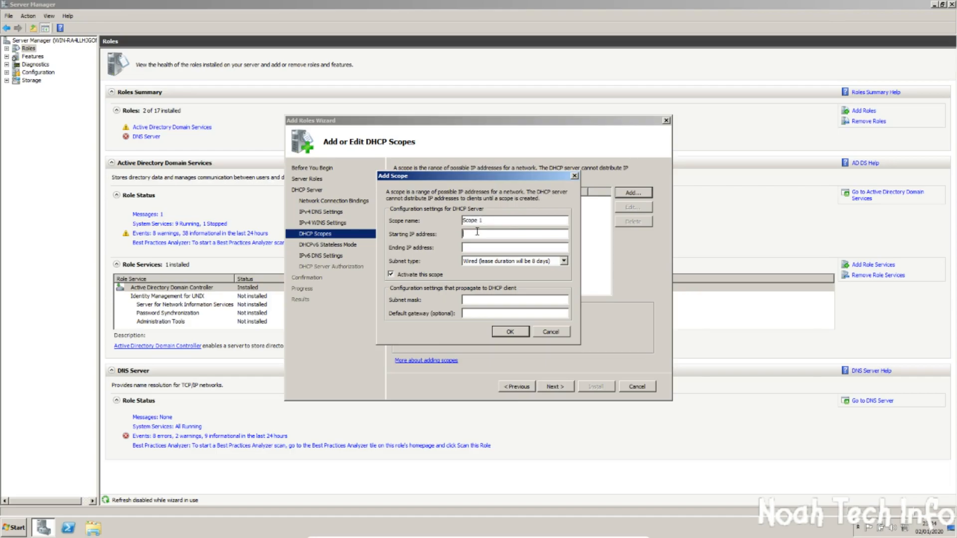
{"action": "type", "text": "192.1"}
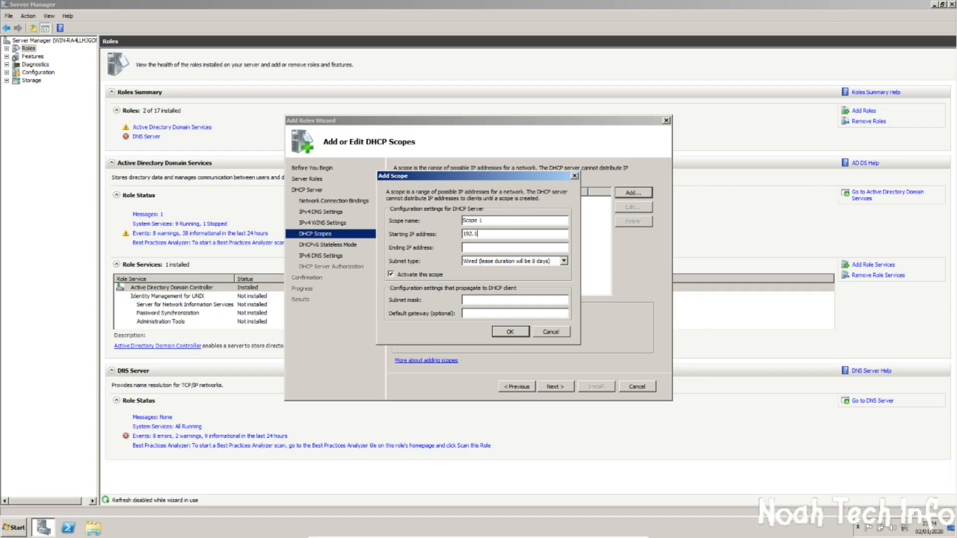
{"action": "type", "text": "68.1.182"}
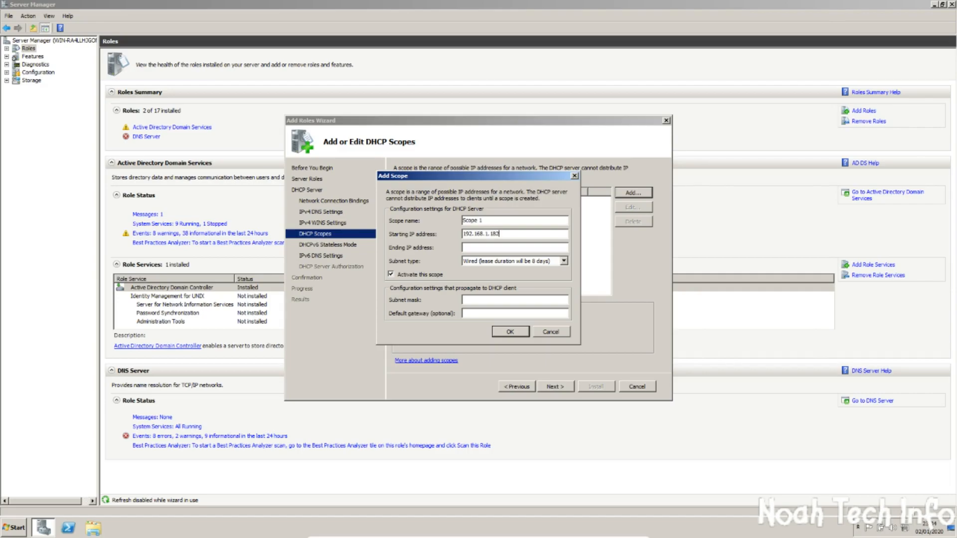
{"action": "left_click", "coordinate": [514, 247]}
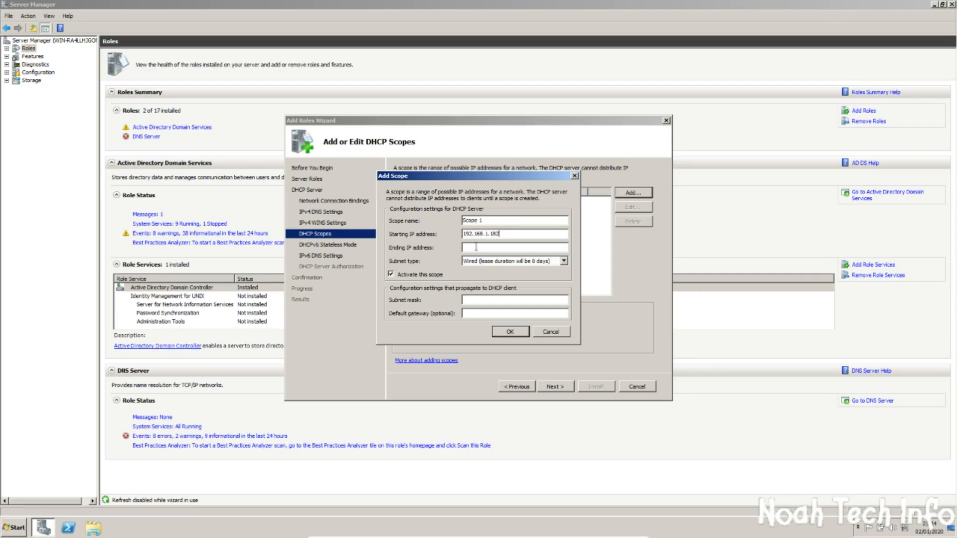
{"action": "type", "text": "192."}
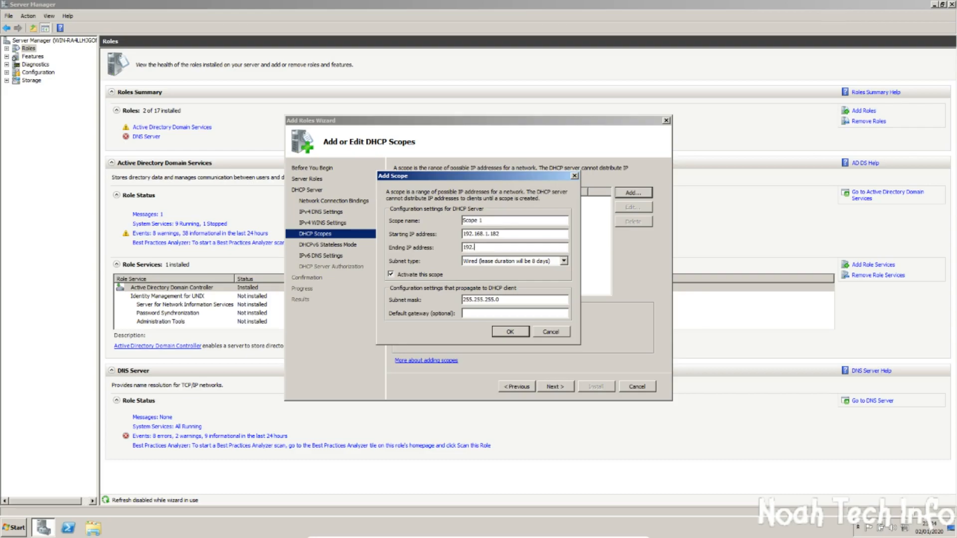
{"action": "type", "text": "168.1.254"}
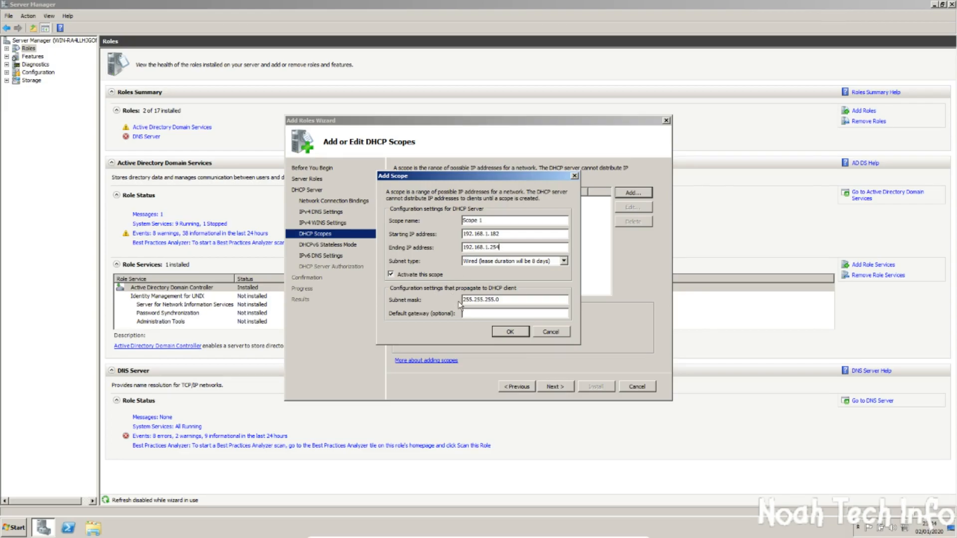
{"action": "type", "text": "192"}
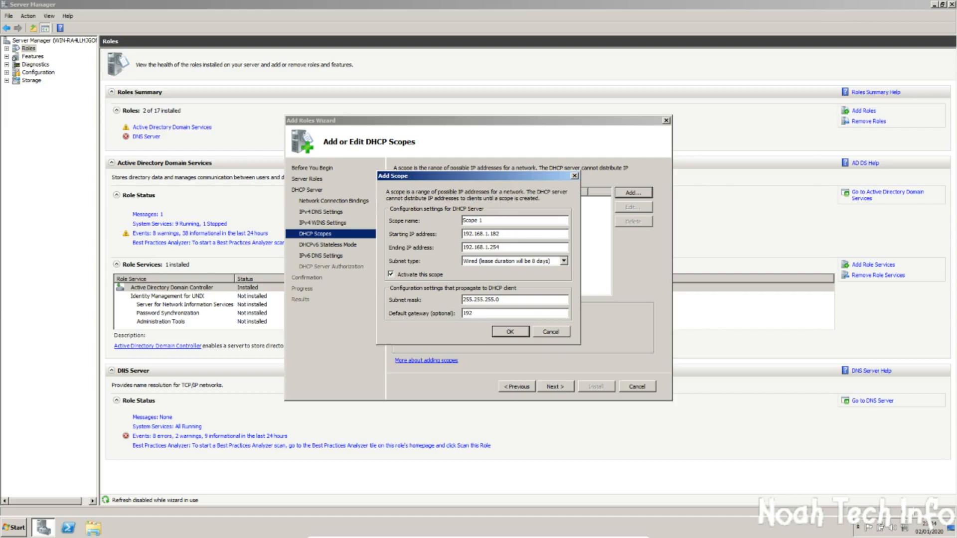
{"action": "type", "text": ".168.1.1"}
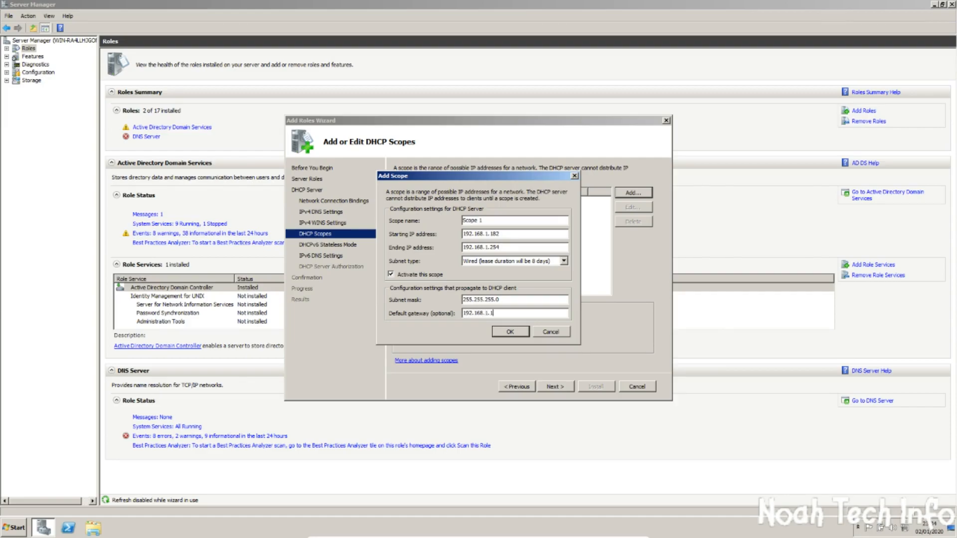
{"action": "left_click", "coordinate": [509, 331]}
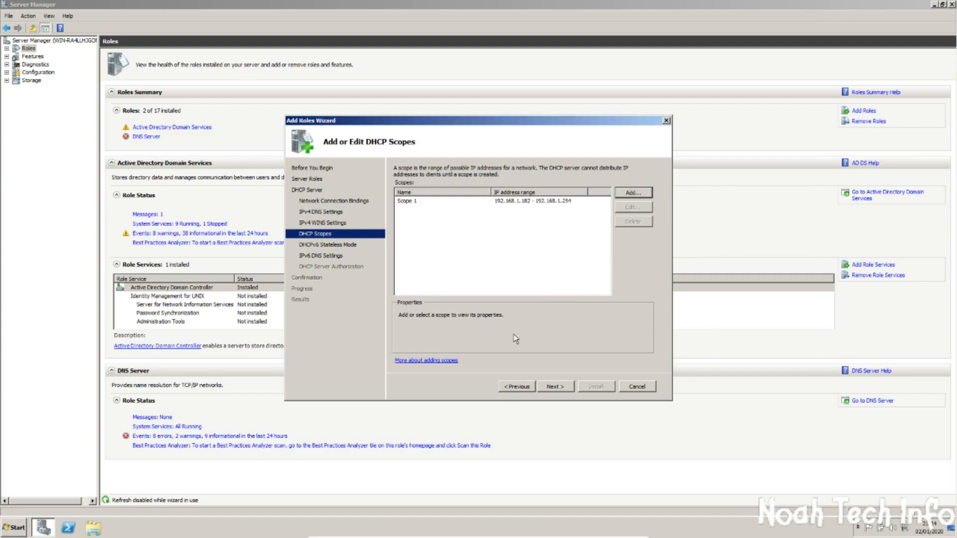
{"action": "mouse_move", "coordinate": [515, 211]}
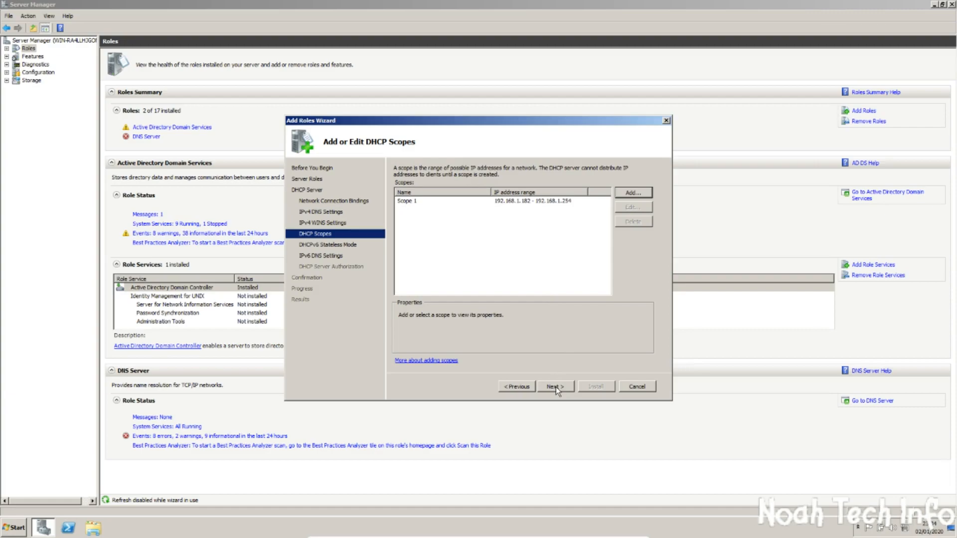
Step: Disable DHCPv6 stateless mode for this server and continue to DHCP authorization
{"action": "left_click", "coordinate": [554, 386]}
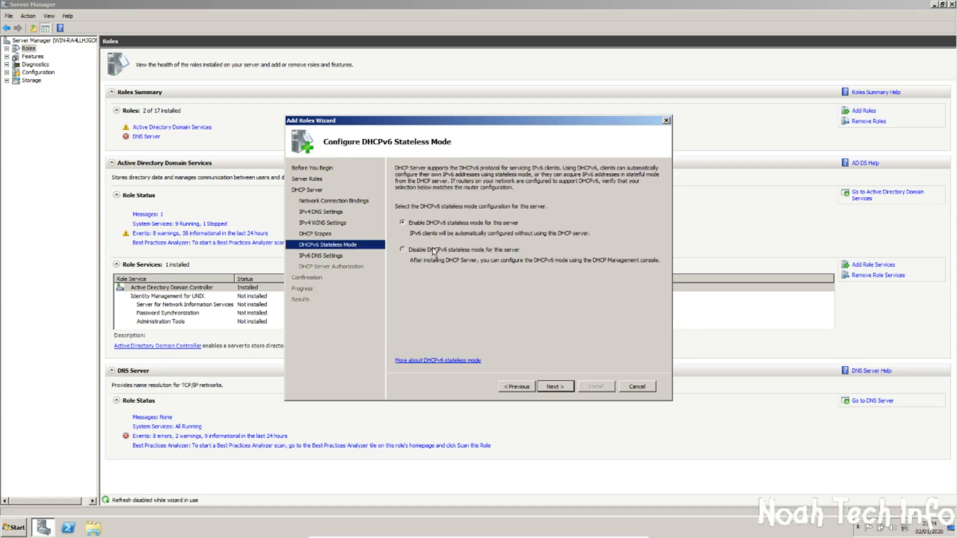
{"action": "left_click", "coordinate": [403, 249]}
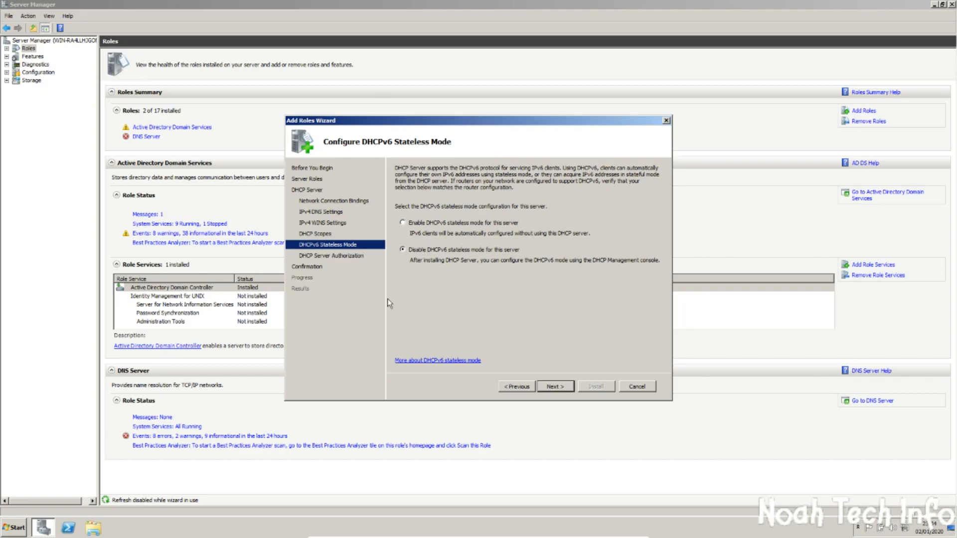
{"action": "mouse_move", "coordinate": [431, 227]}
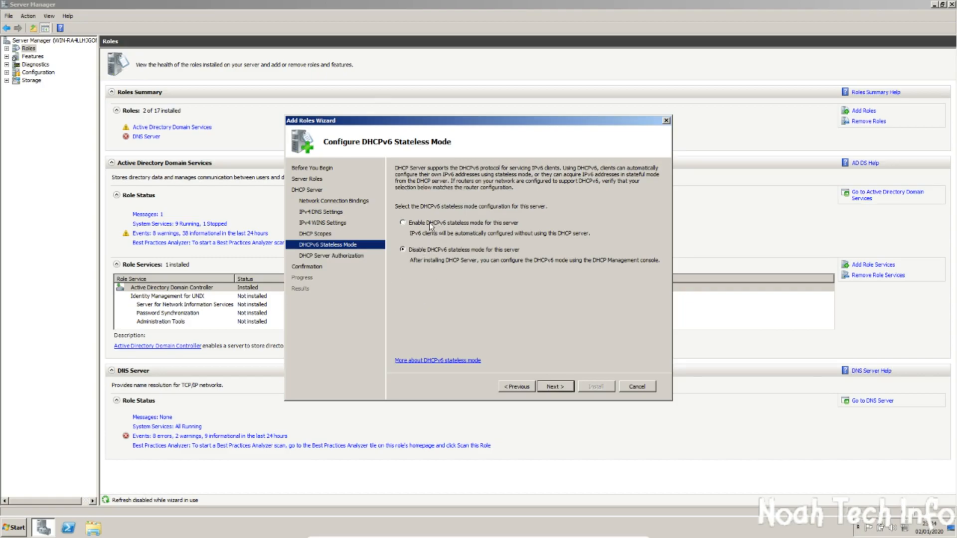
{"action": "mouse_move", "coordinate": [555, 385]}
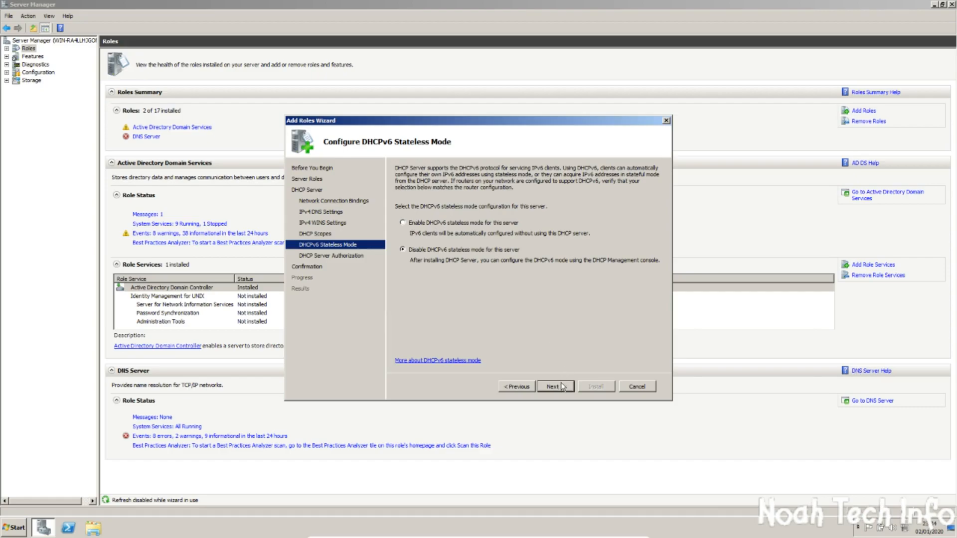
{"action": "left_click", "coordinate": [553, 387]}
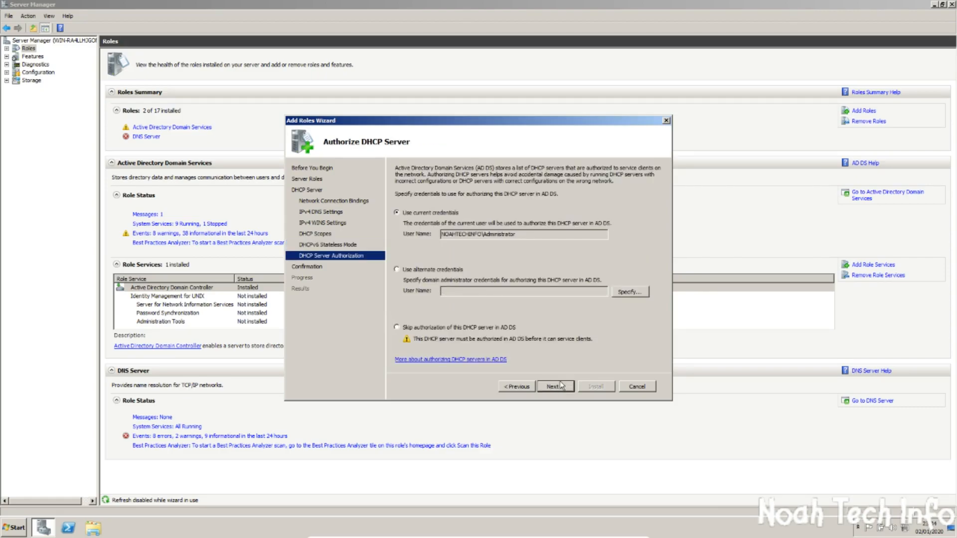
{"action": "mouse_move", "coordinate": [417, 235]}
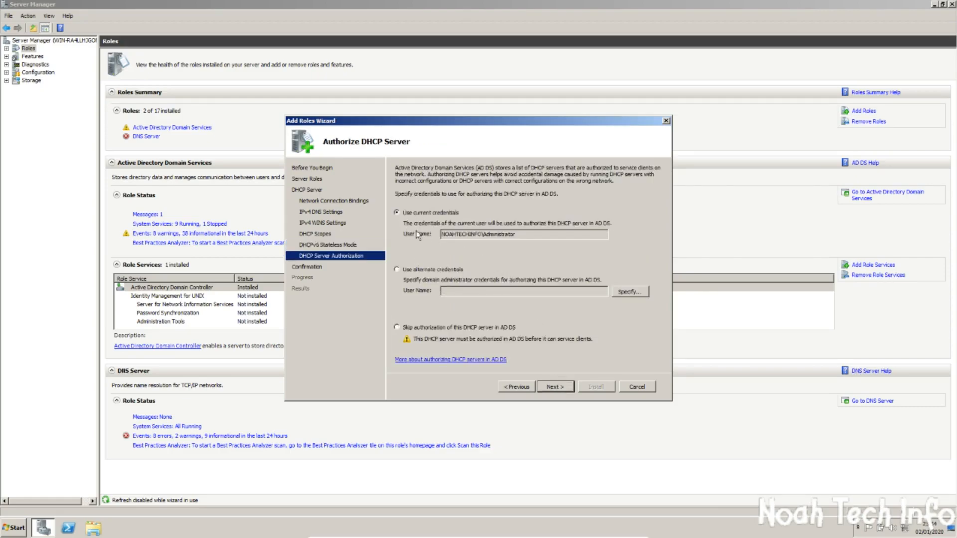
{"action": "mouse_move", "coordinate": [410, 254]}
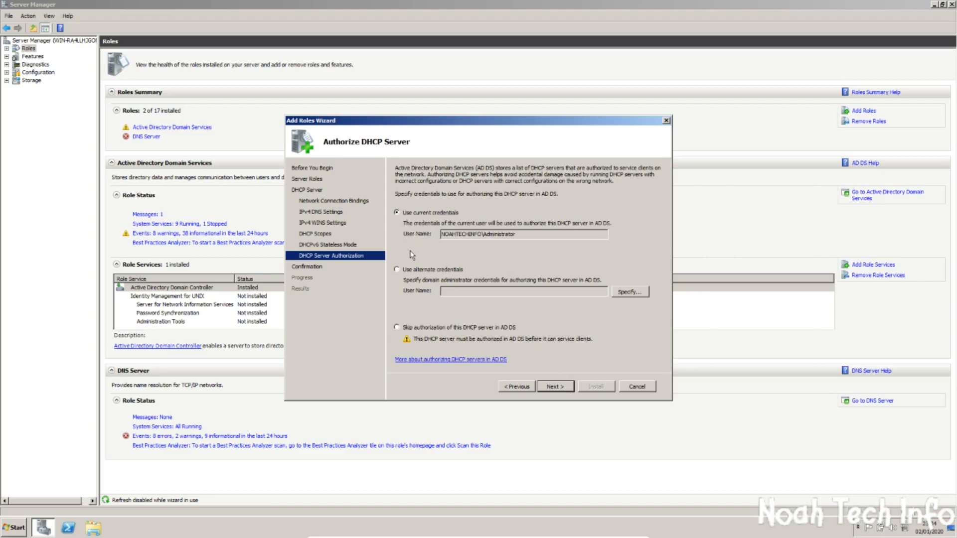
{"action": "mouse_move", "coordinate": [407, 236]}
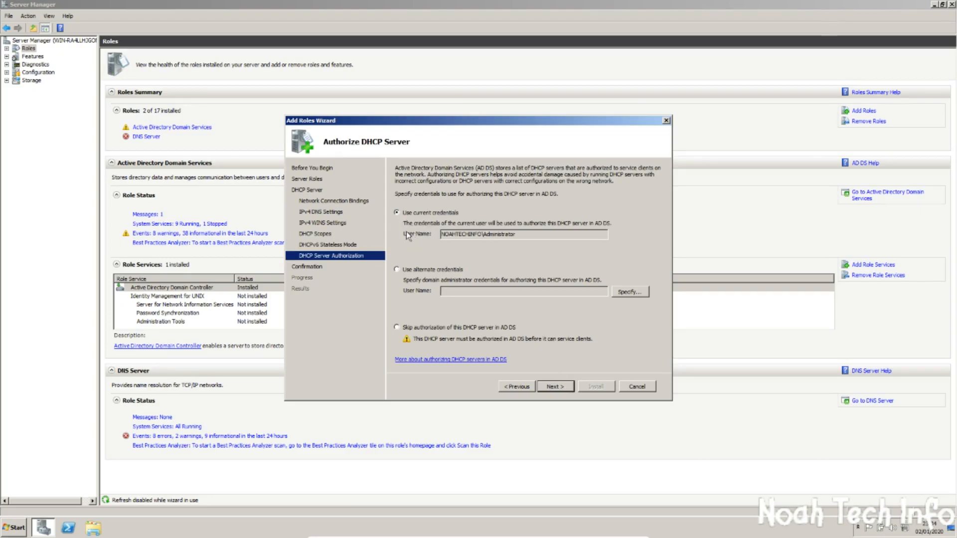
{"action": "mouse_move", "coordinate": [401, 257]}
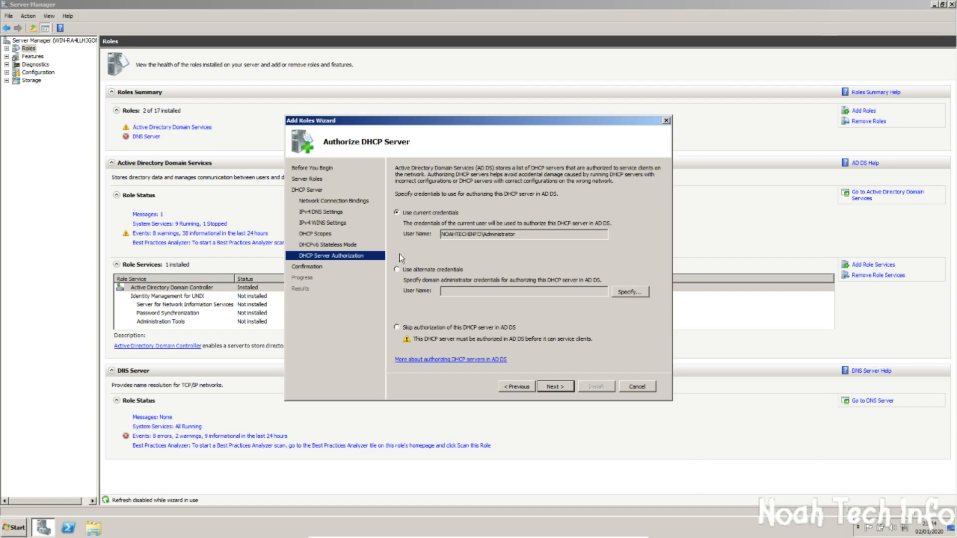
{"action": "mouse_move", "coordinate": [537, 294]}
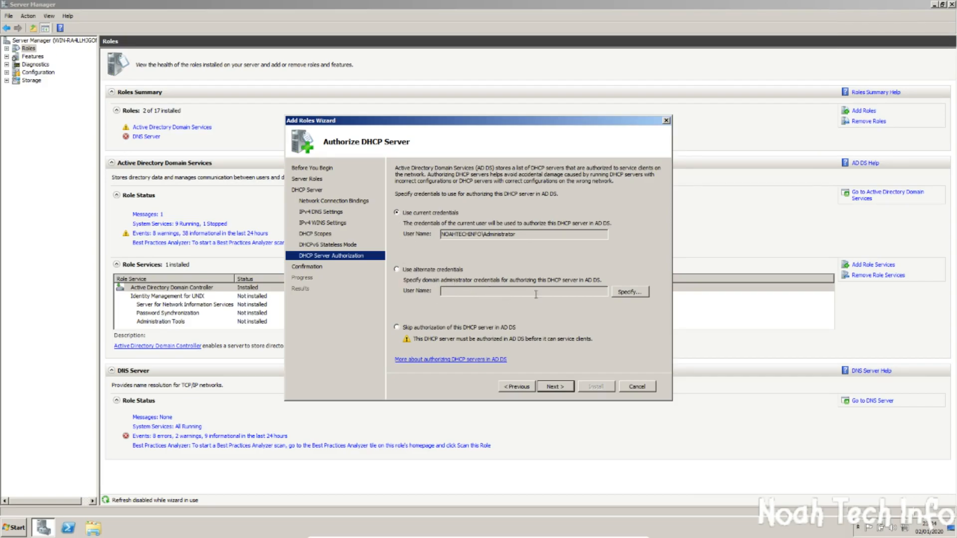
{"action": "mouse_move", "coordinate": [484, 251]}
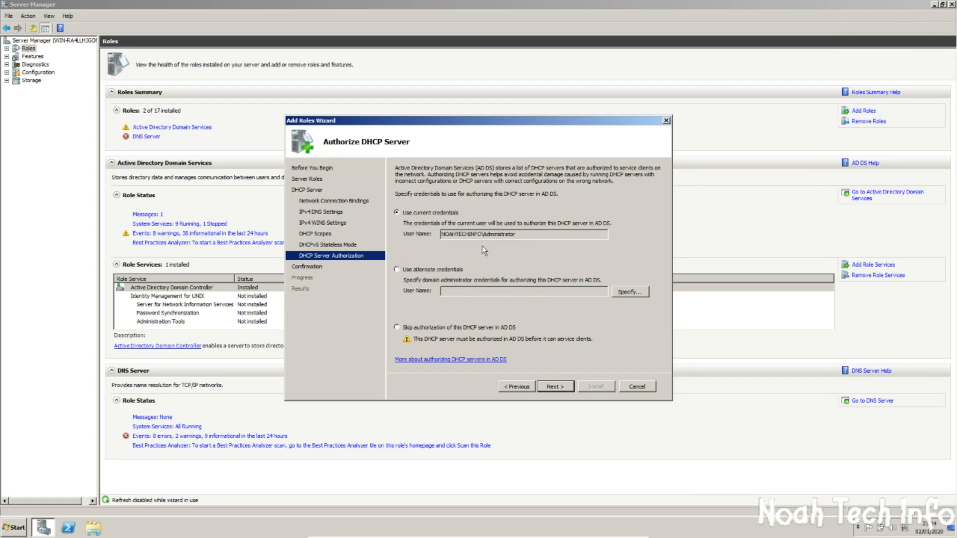
Step: Authorize the DHCP server in AD DS using the current credentials and reach the confirmation summary
{"action": "triple_click", "coordinate": [524, 234]}
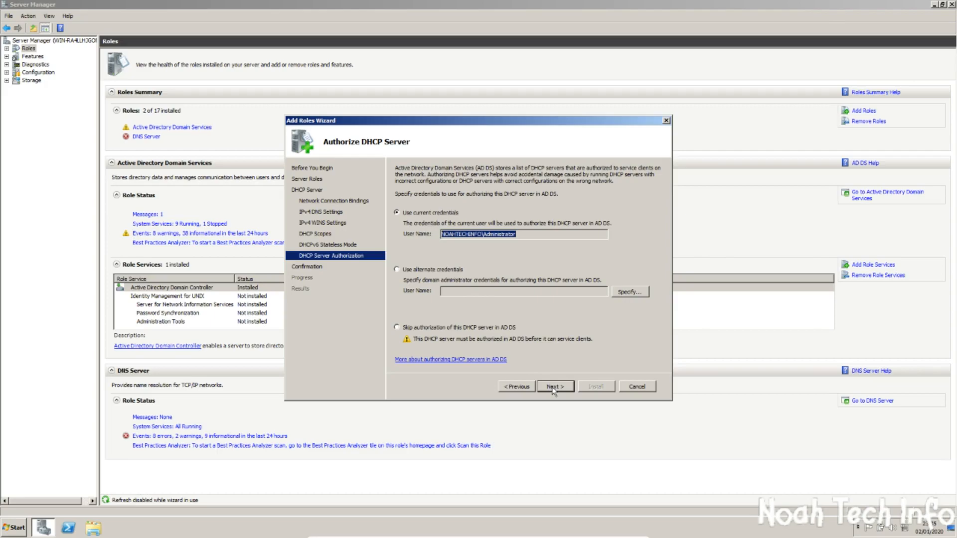
{"action": "left_click", "coordinate": [553, 385]}
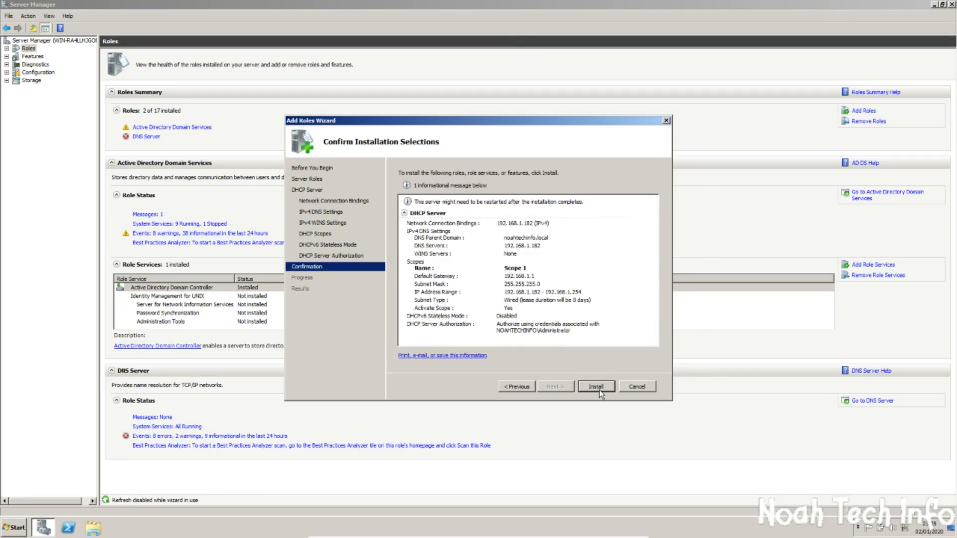
Step: Install the DHCP Server role and wait for the successful installation results
{"action": "left_click", "coordinate": [595, 386]}
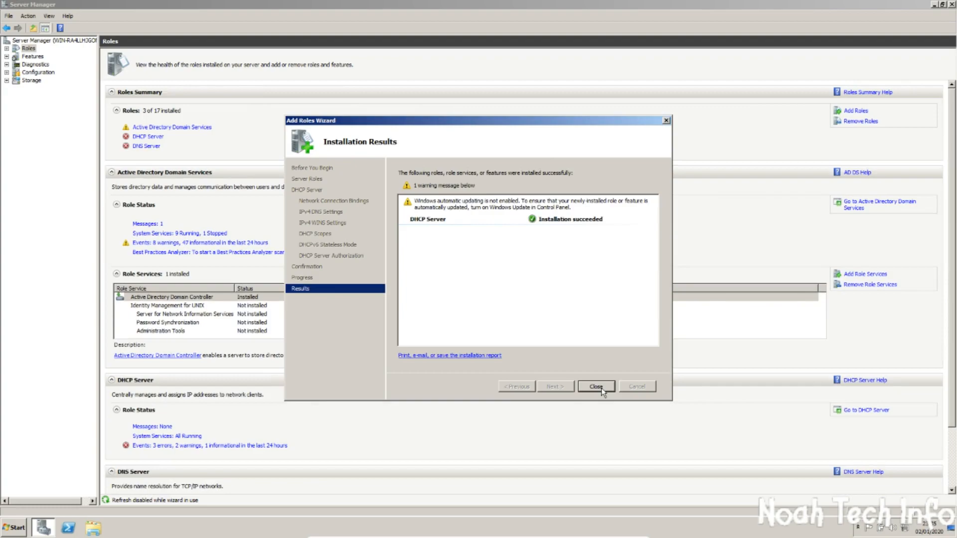
{"action": "mouse_move", "coordinate": [597, 269]}
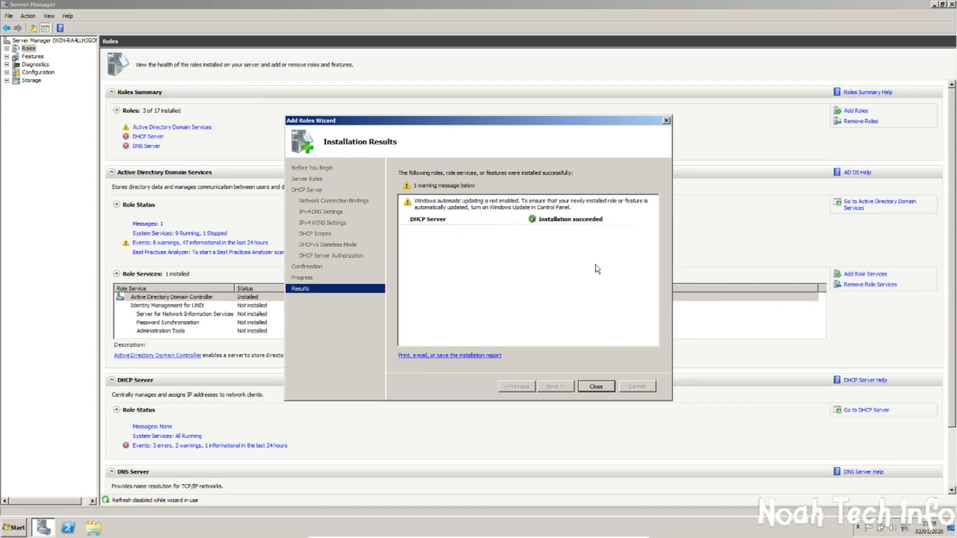
{"action": "mouse_move", "coordinate": [566, 205]}
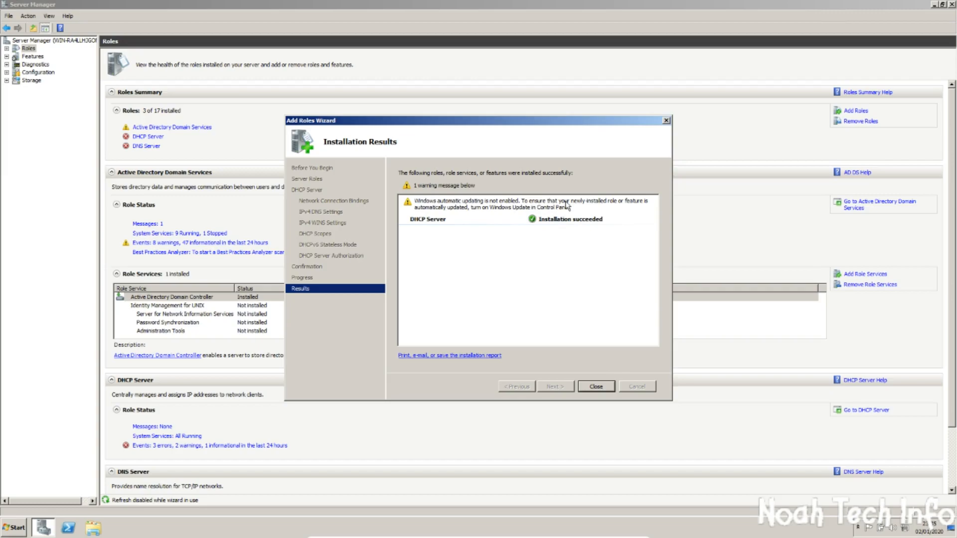
{"action": "mouse_move", "coordinate": [511, 208]}
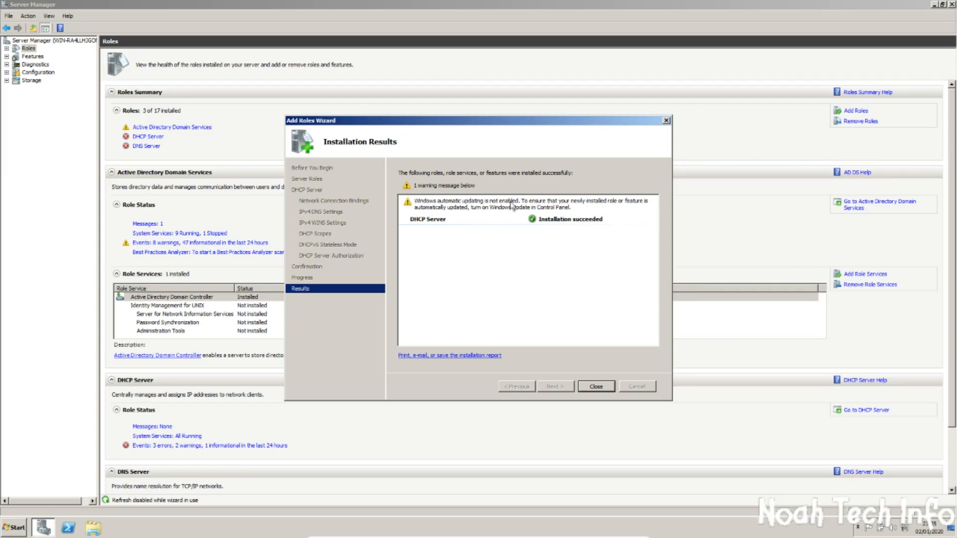
{"action": "mouse_move", "coordinate": [598, 383]}
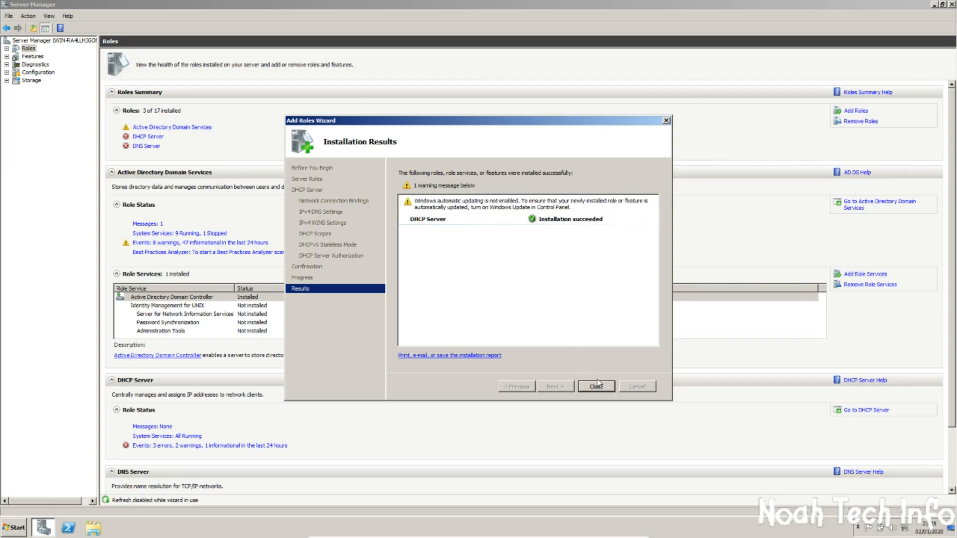
Step: Close the finished wizard, leaving DHCP Server listed among 3 of 17 installed roles
{"action": "left_click", "coordinate": [595, 385]}
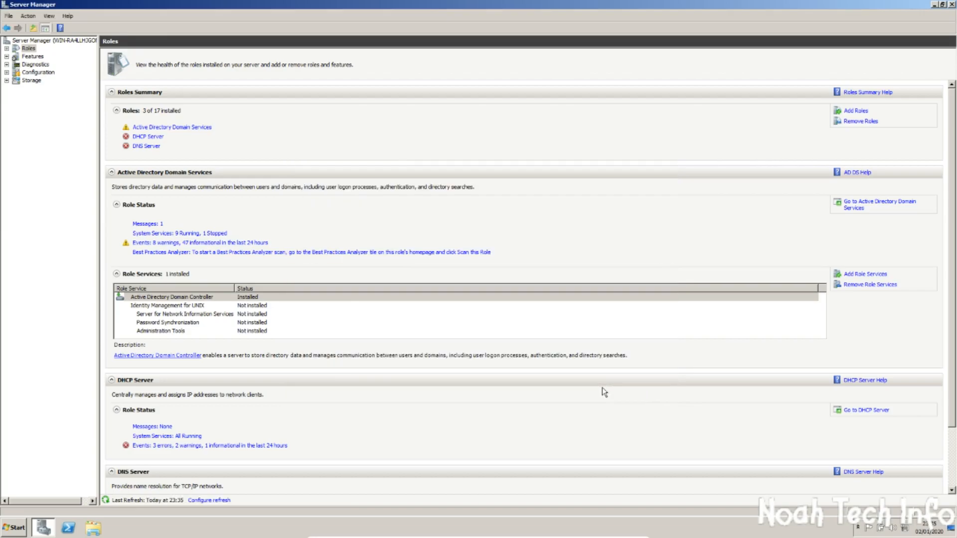
{"action": "mouse_move", "coordinate": [949, 17]}
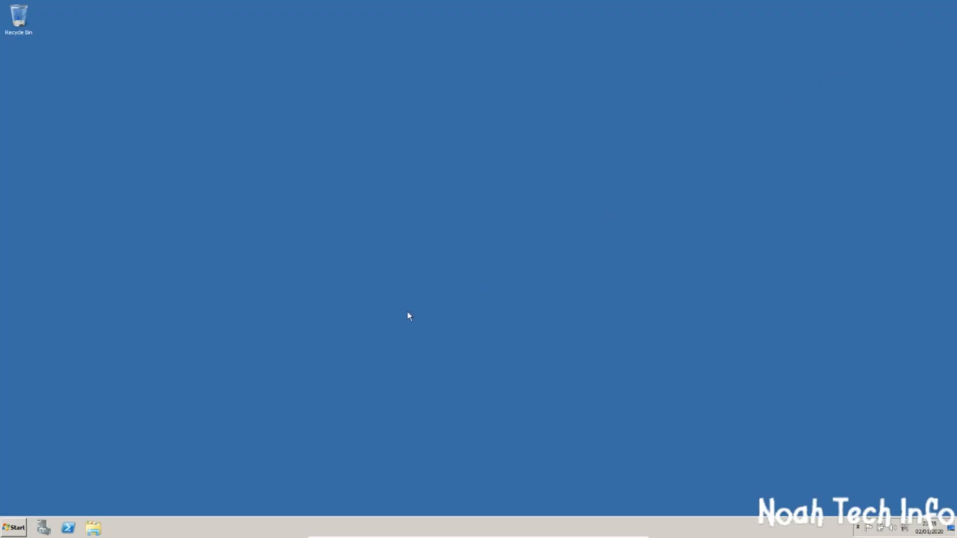
{"action": "mouse_move", "coordinate": [307, 345]}
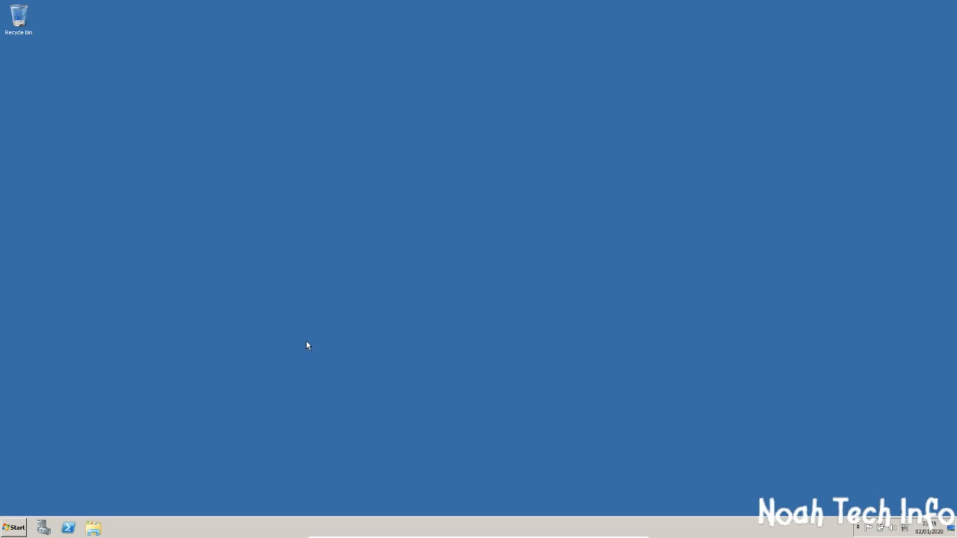
Step: Restart the server with 'Operating System: Reconfiguration (Planned)' as the shutdown reason
{"action": "key", "text": "ctrl+alt+delete"}
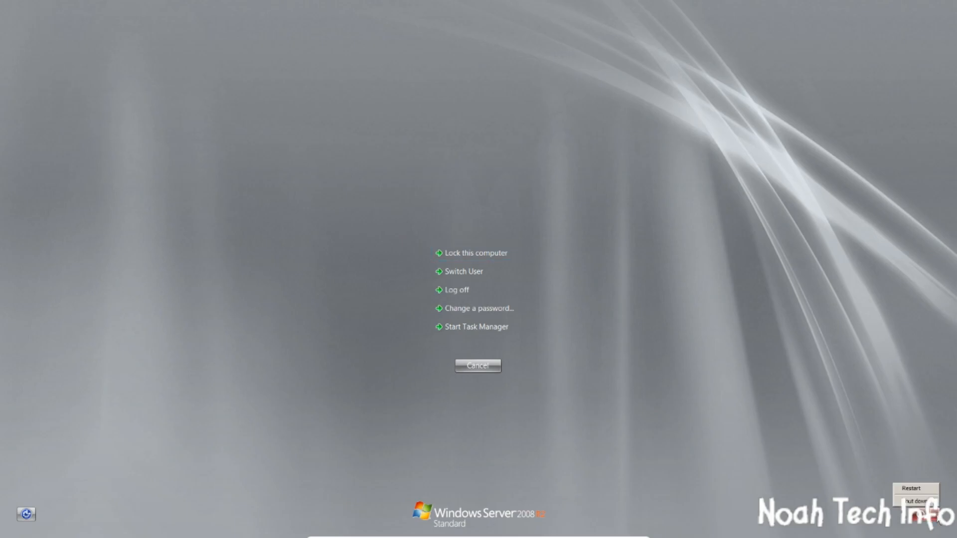
{"action": "left_click", "coordinate": [911, 501]}
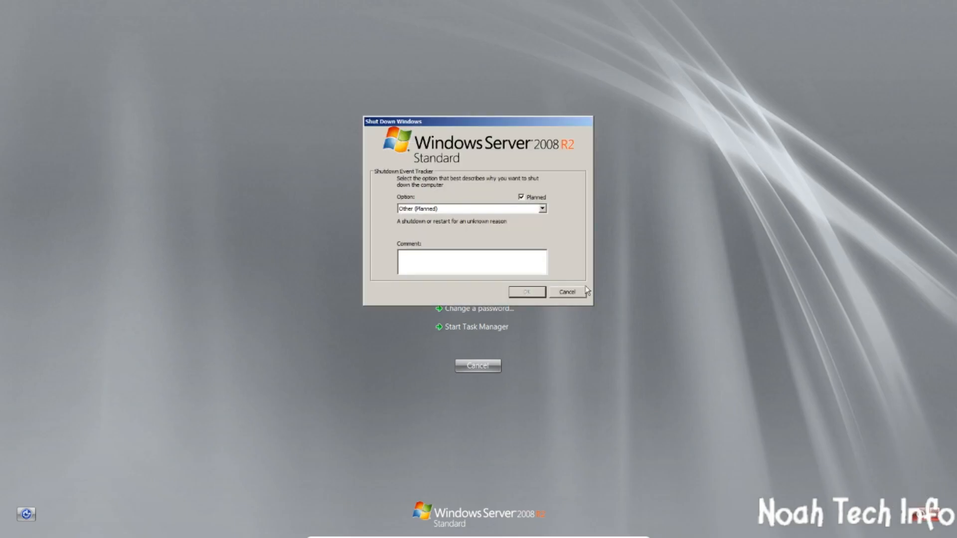
{"action": "left_click", "coordinate": [540, 208]}
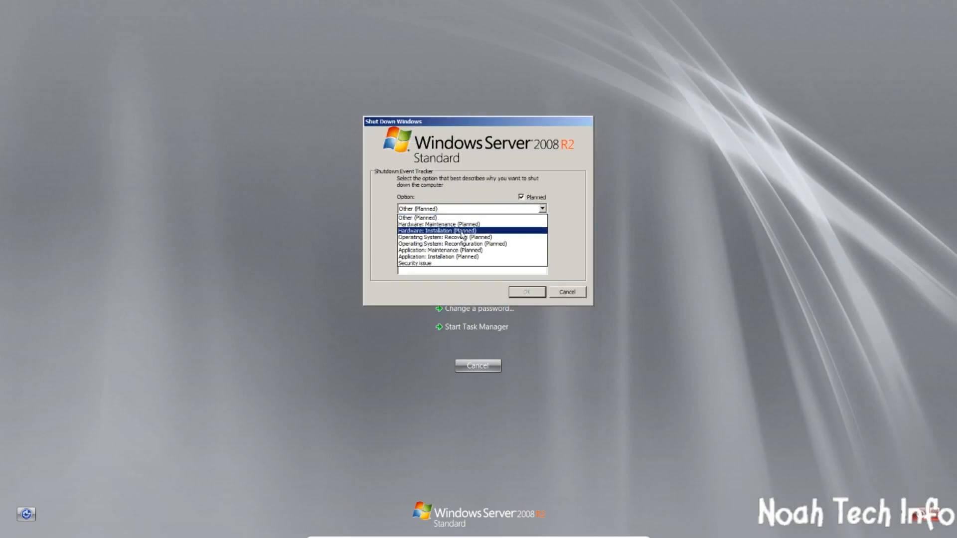
{"action": "left_click", "coordinate": [470, 243]}
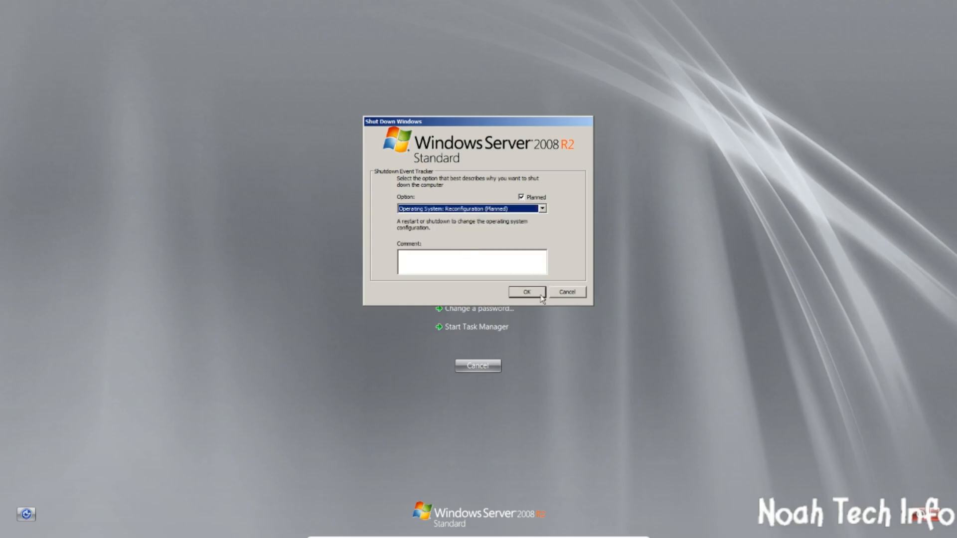
{"action": "left_click", "coordinate": [526, 292]}
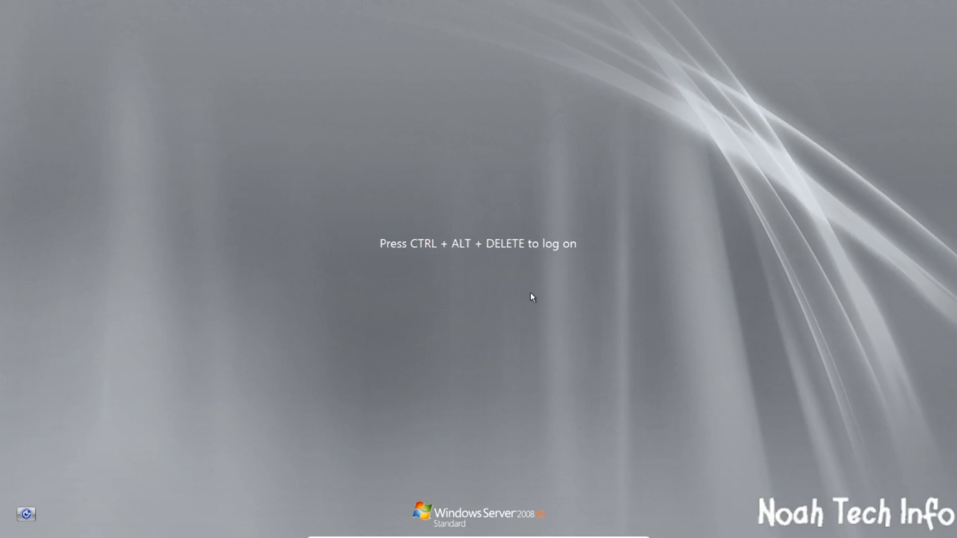
Step: Log on as the domain Administrator with the password after the restart
{"action": "key", "text": "ctrl+alt+delete"}
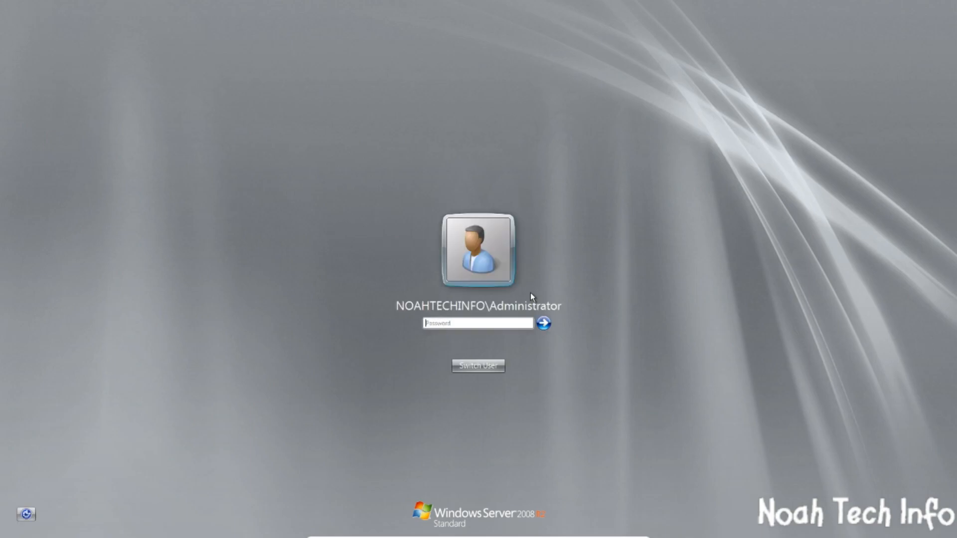
{"action": "type", "text": "password"}
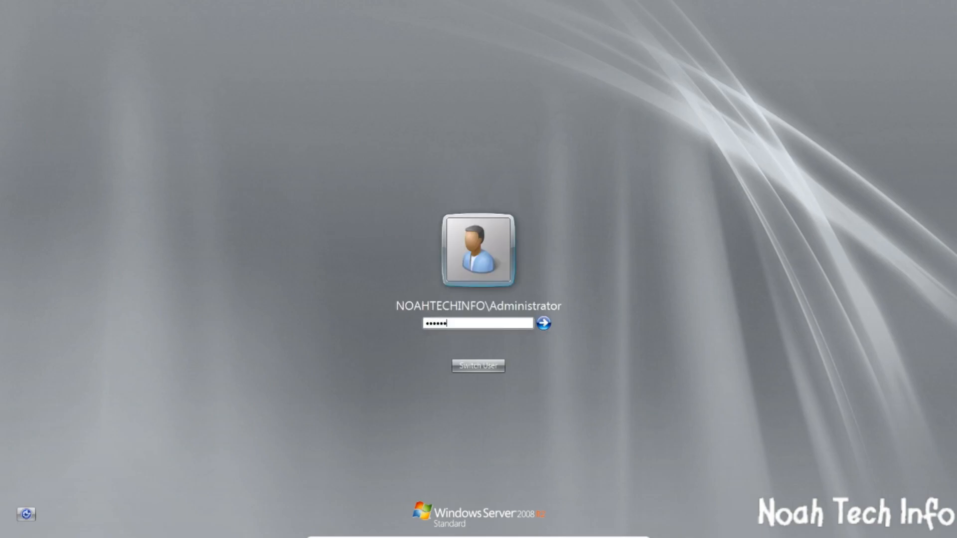
{"action": "left_click", "coordinate": [542, 323]}
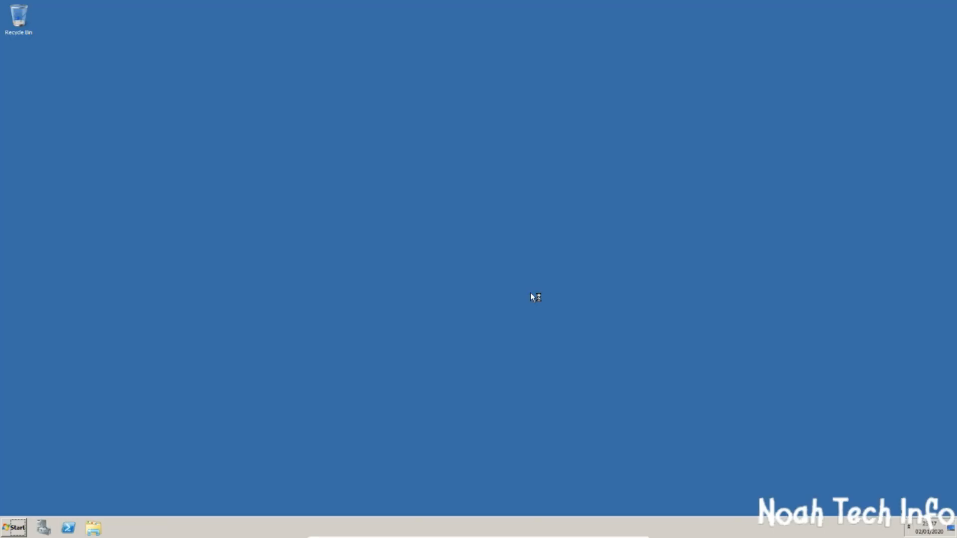
{"action": "mouse_move", "coordinate": [531, 297]}
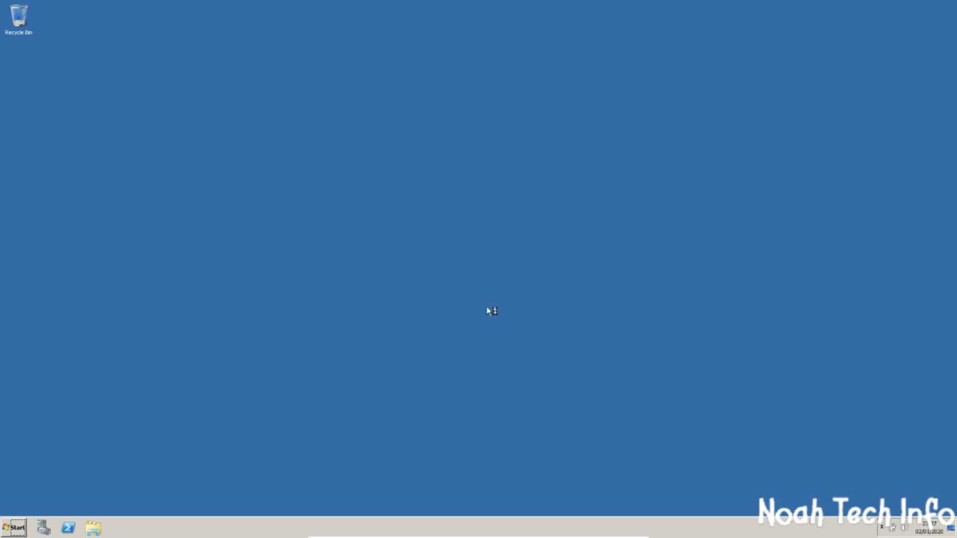
{"action": "mouse_move", "coordinate": [58, 510]}
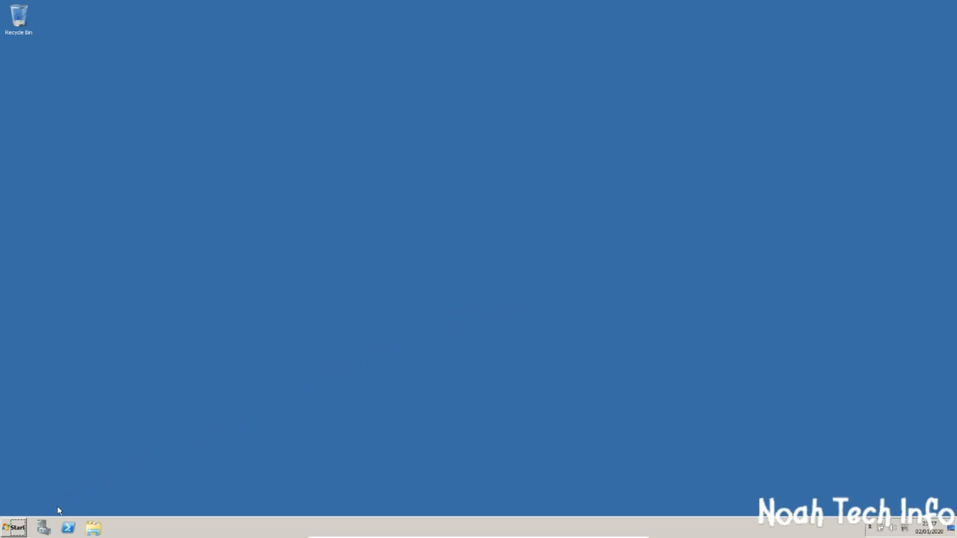
Step: Close the Initial Configuration Tasks window and reopen Server Manager showing the DHCP Server role
{"action": "left_click", "coordinate": [118, 529]}
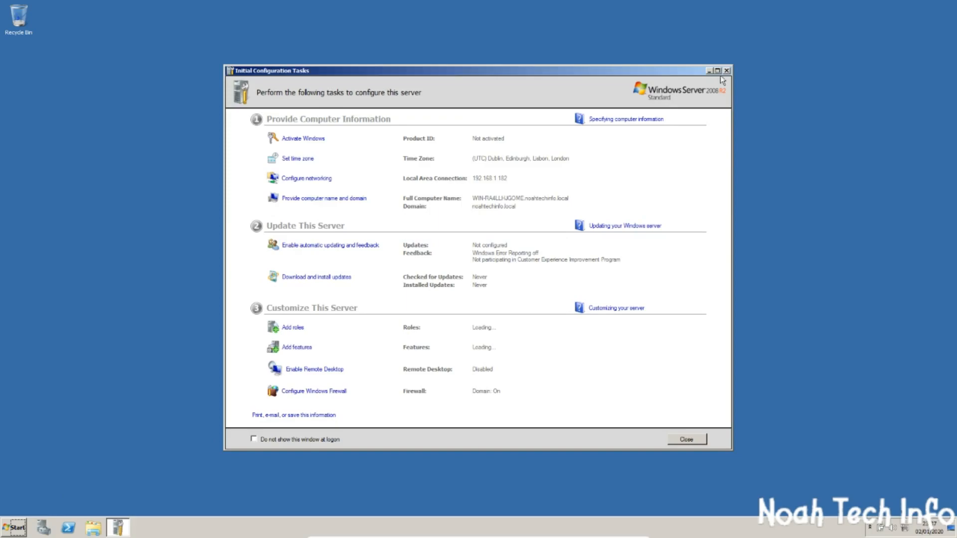
{"action": "left_click", "coordinate": [726, 69]}
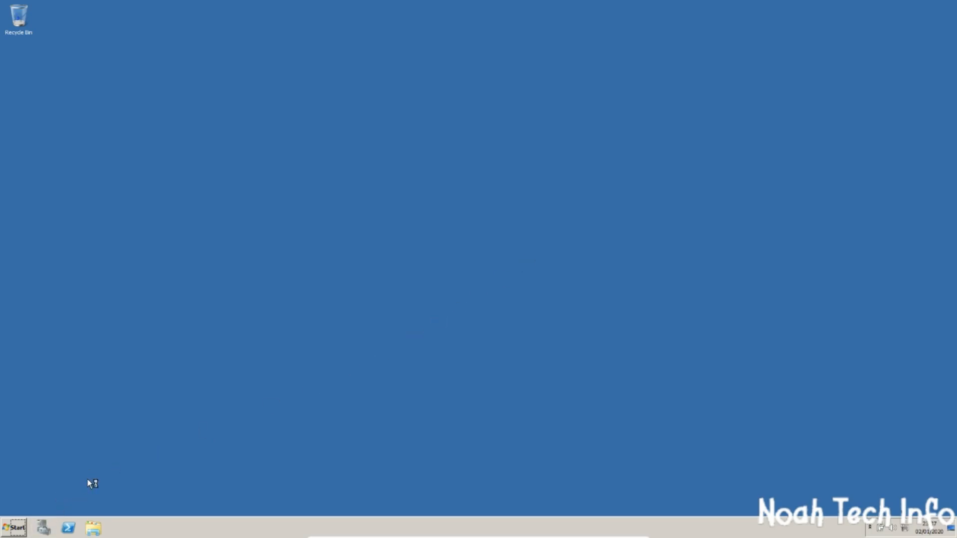
{"action": "left_click", "coordinate": [43, 528]}
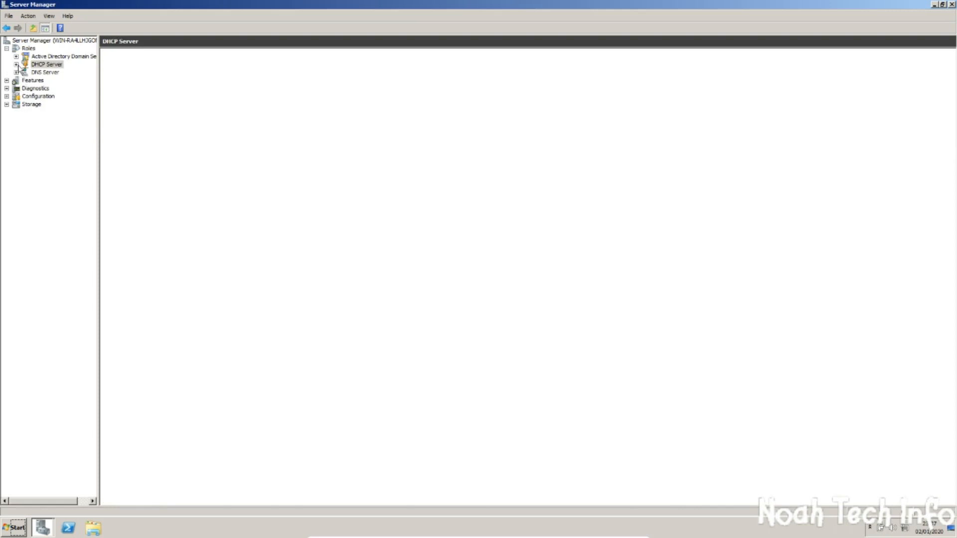
Step: Expand DHCP Server down to Scope [192.168.1.0] Scope 1 and show its Address Pool
{"action": "left_click", "coordinate": [16, 63]}
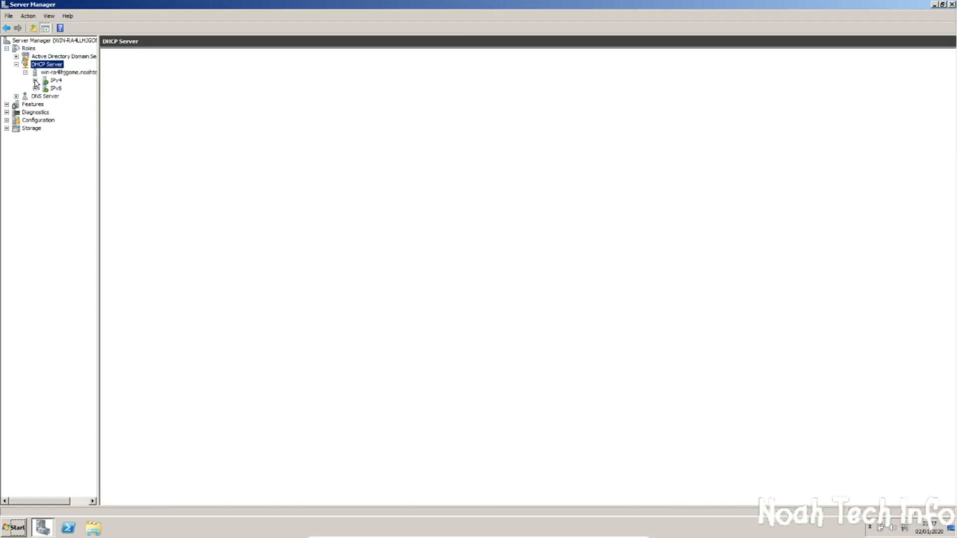
{"action": "left_click", "coordinate": [36, 80]}
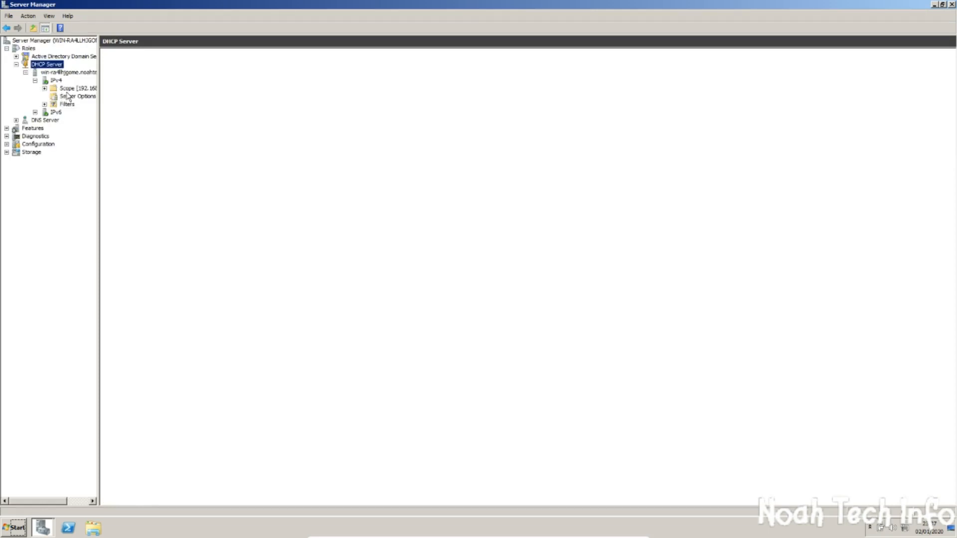
{"action": "left_click", "coordinate": [67, 88]}
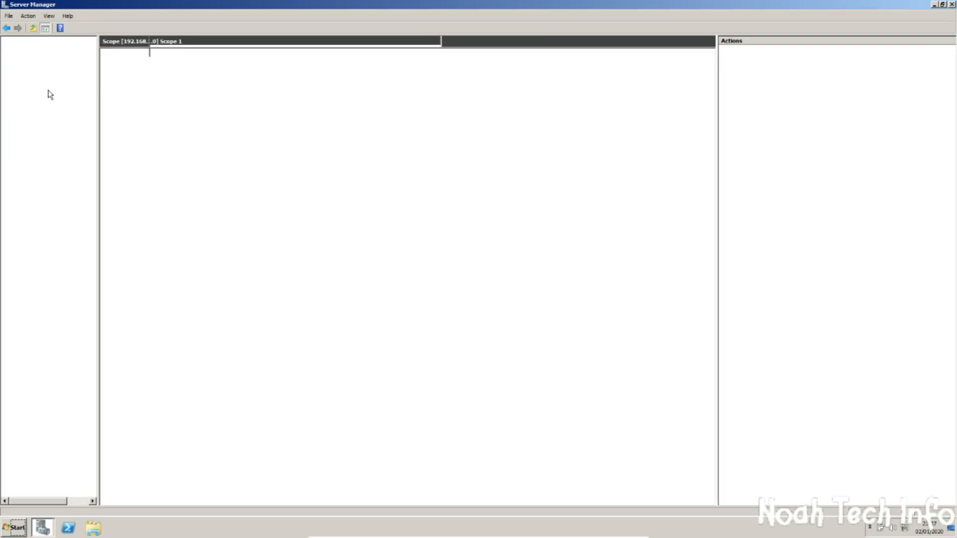
{"action": "left_click", "coordinate": [76, 87]}
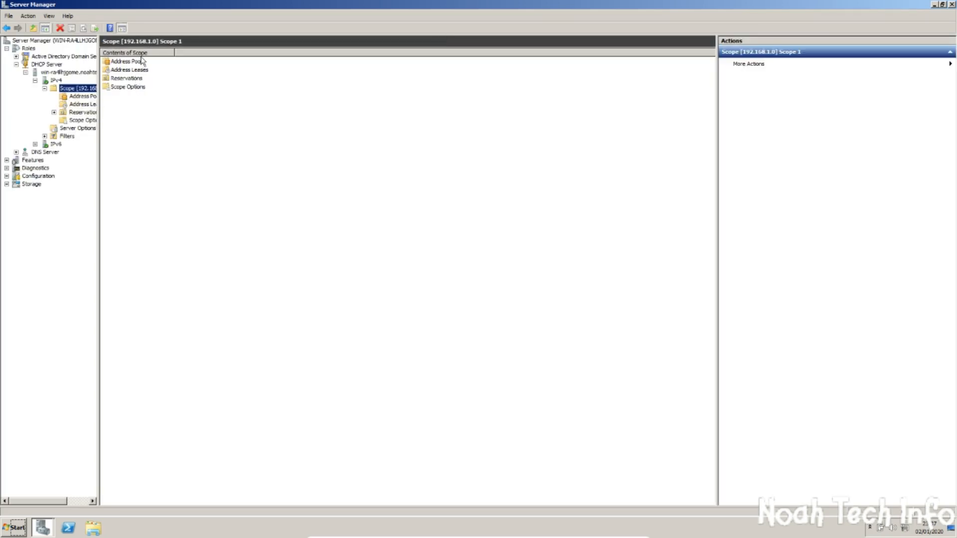
{"action": "mouse_move", "coordinate": [141, 61]}
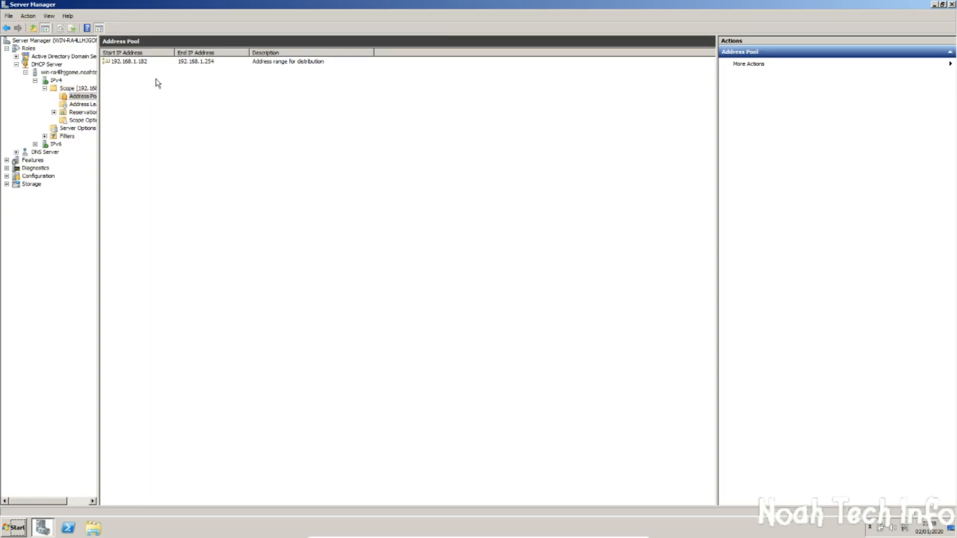
{"action": "mouse_move", "coordinate": [161, 67]}
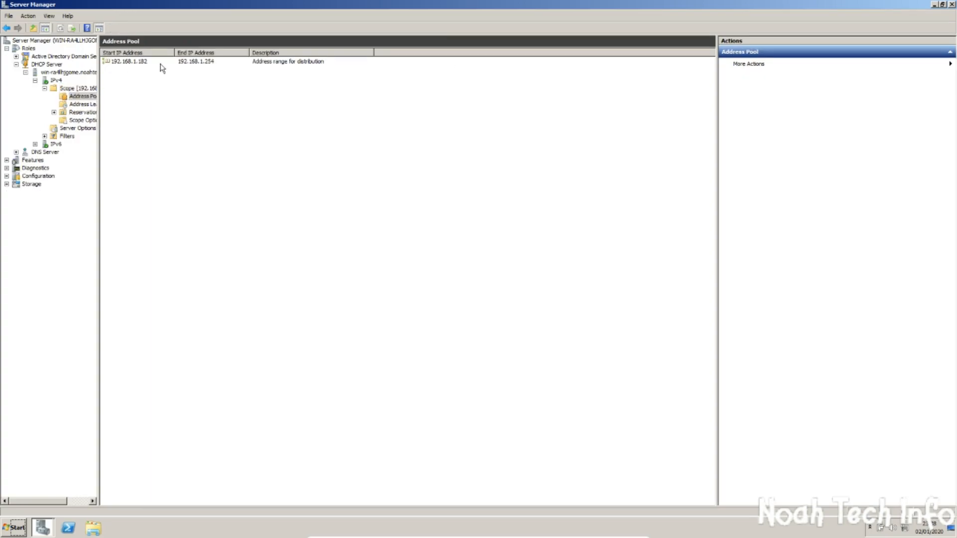
{"action": "mouse_move", "coordinate": [205, 86]}
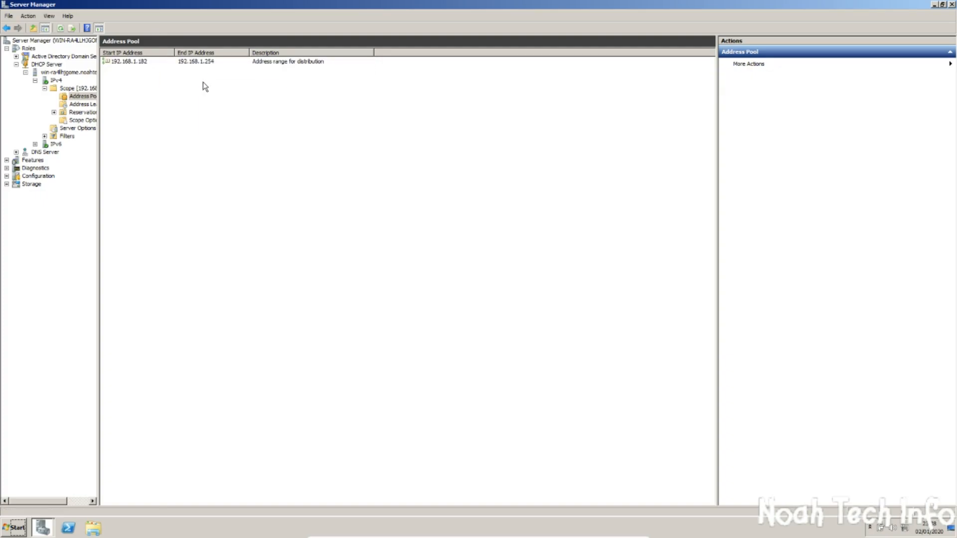
Step: Start a new exclusion range on the address pool with start address 192.168.1.183
{"action": "right_click", "coordinate": [204, 86]}
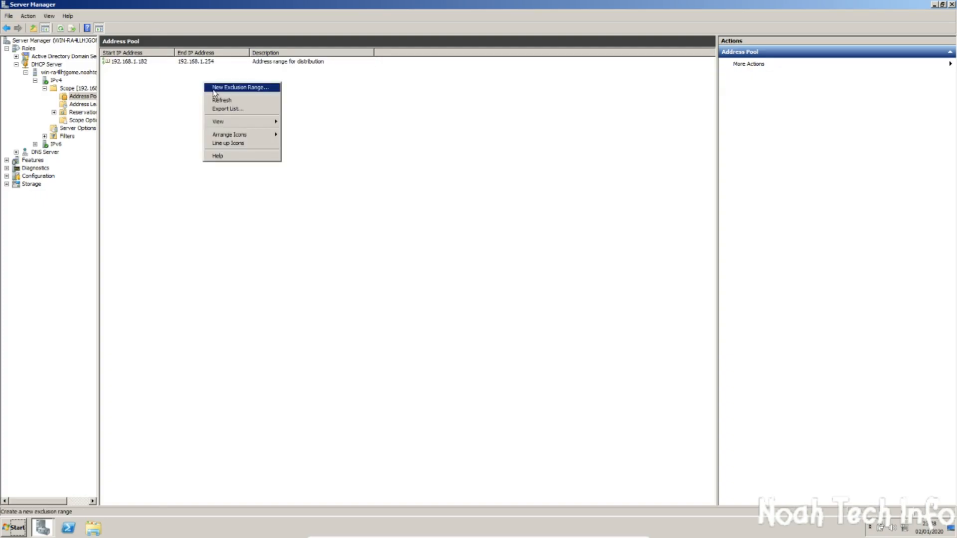
{"action": "left_click", "coordinate": [239, 87]}
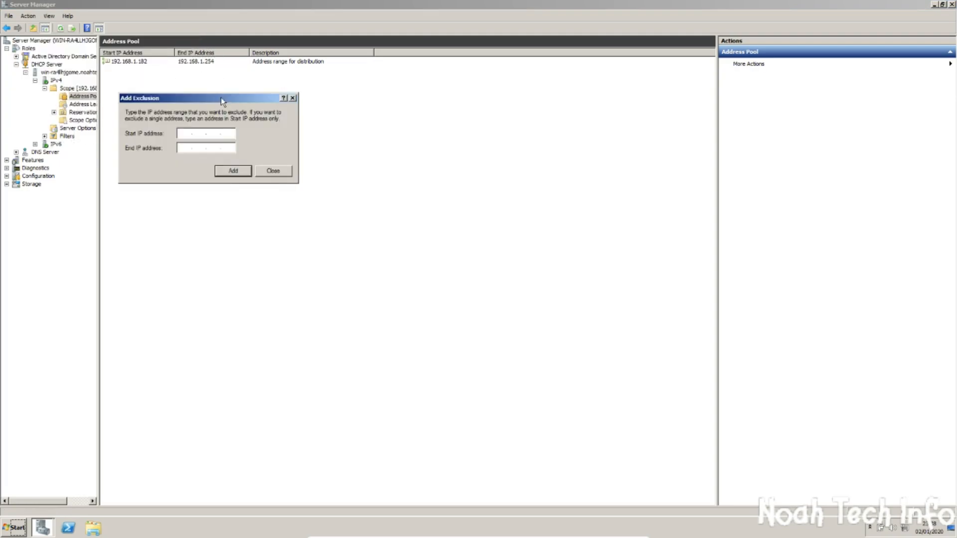
{"action": "mouse_move", "coordinate": [227, 119]}
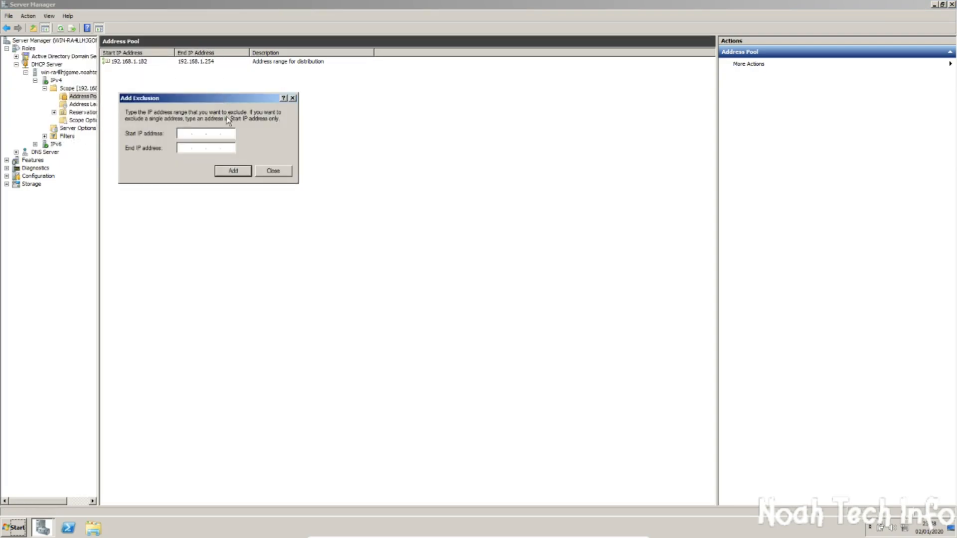
{"action": "left_click", "coordinate": [205, 132]}
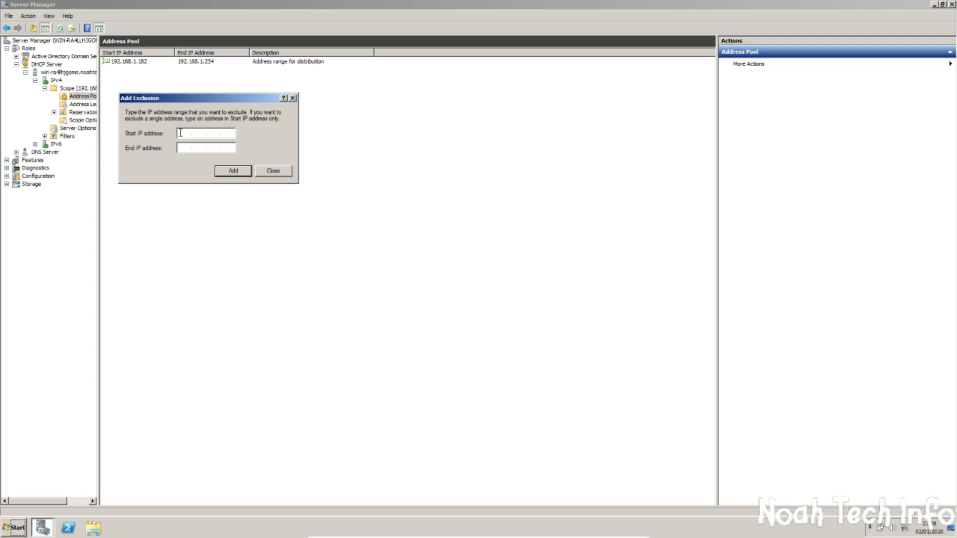
{"action": "type", "text": "192.1"}
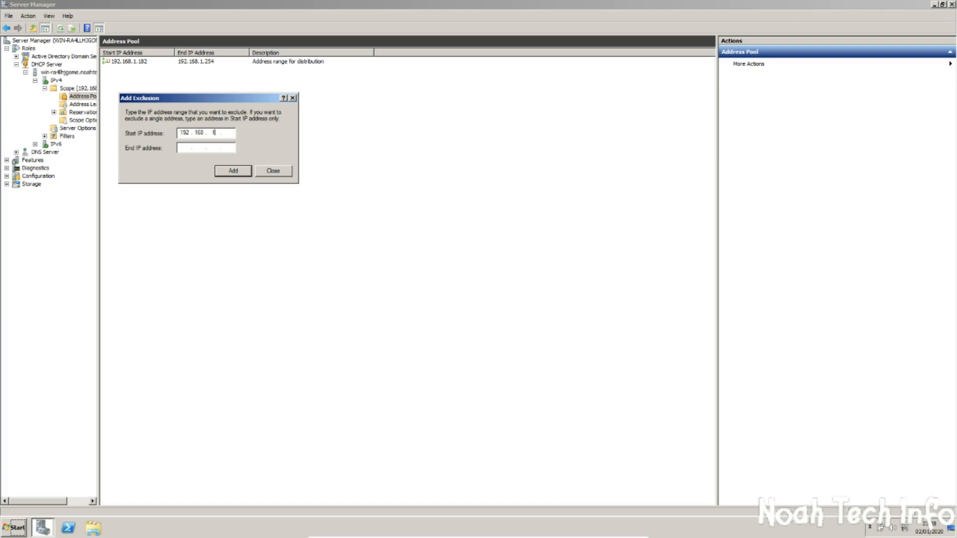
{"action": "type", "text": "83"}
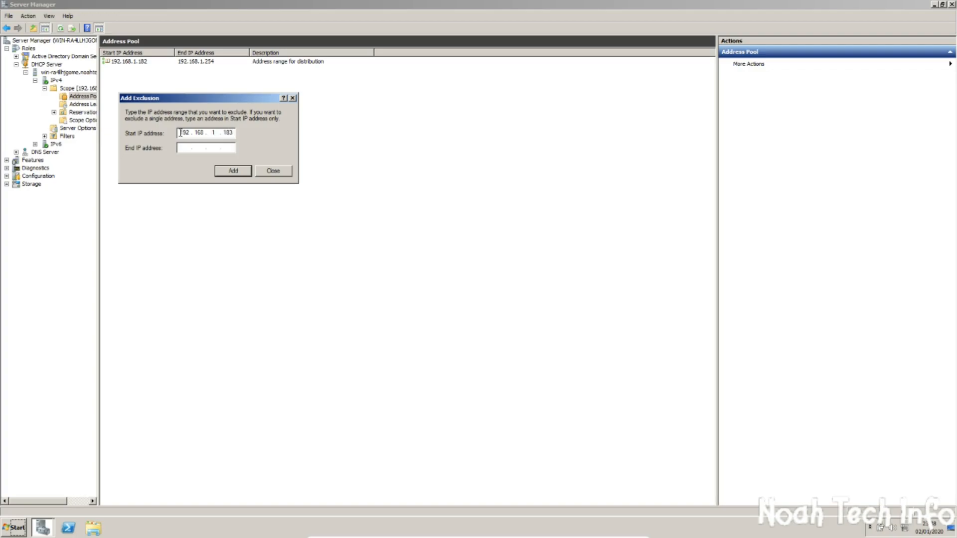
Step: Set the end address to 192.168.1.193 and add the exclusion range to the pool
{"action": "type", "text": "192 . . ."}
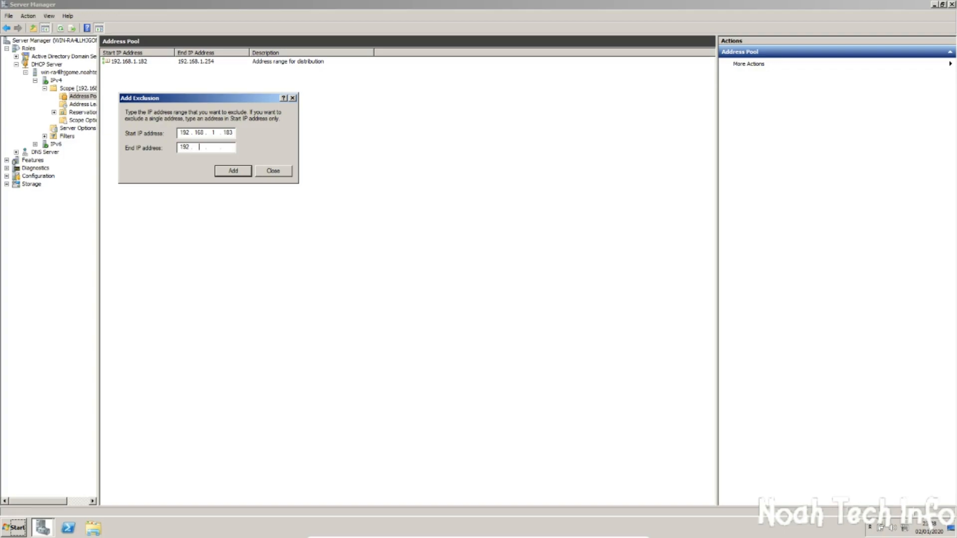
{"action": "type", "text": "168"}
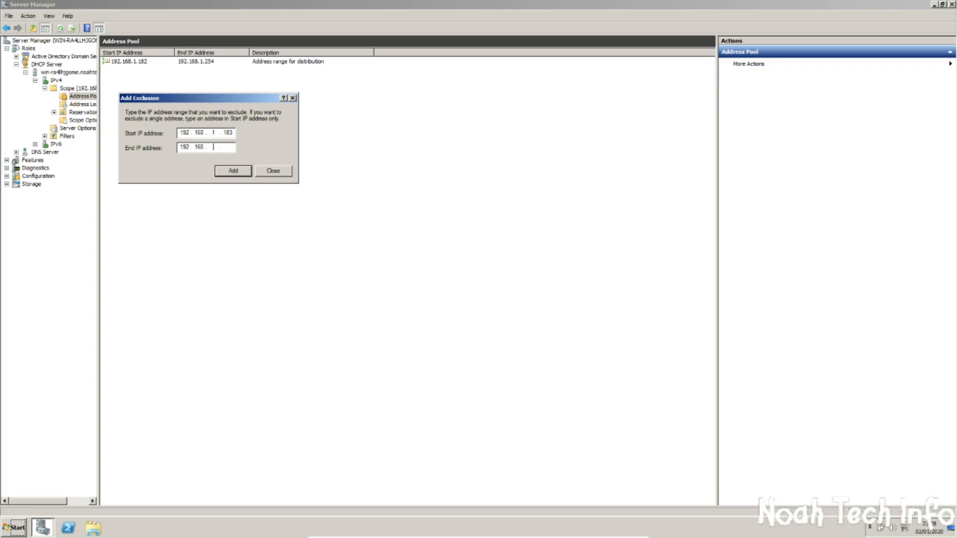
{"action": "type", "text": "1"}
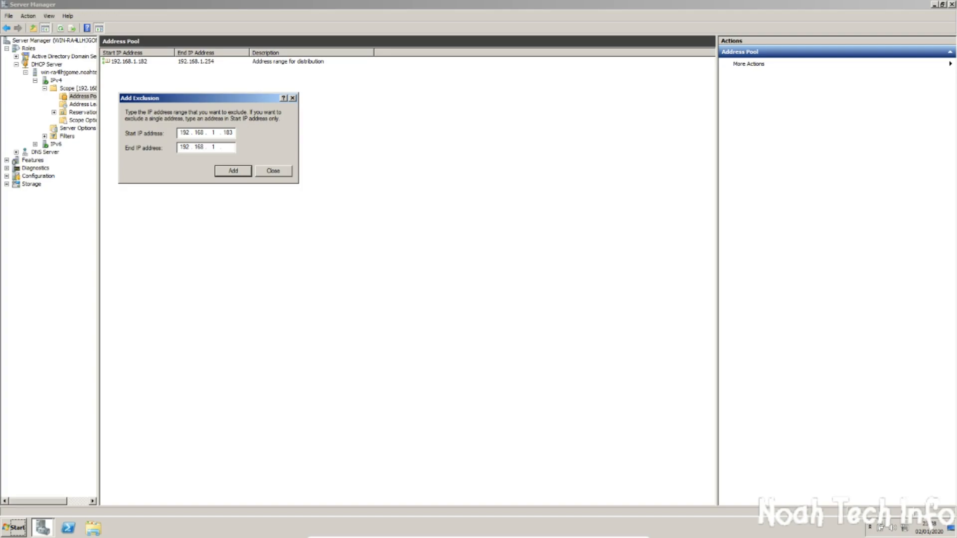
{"action": "type", "text": "193"}
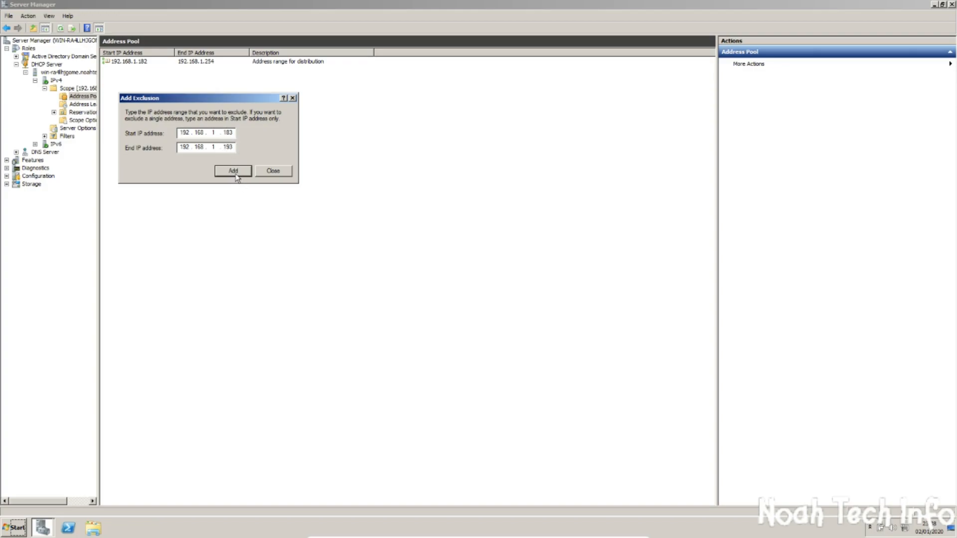
{"action": "left_click", "coordinate": [232, 170]}
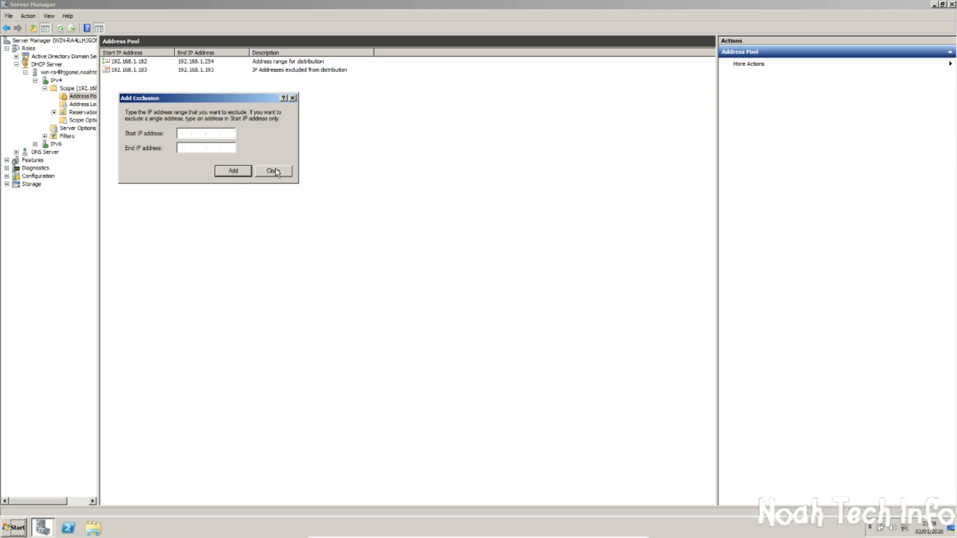
{"action": "left_click", "coordinate": [273, 171]}
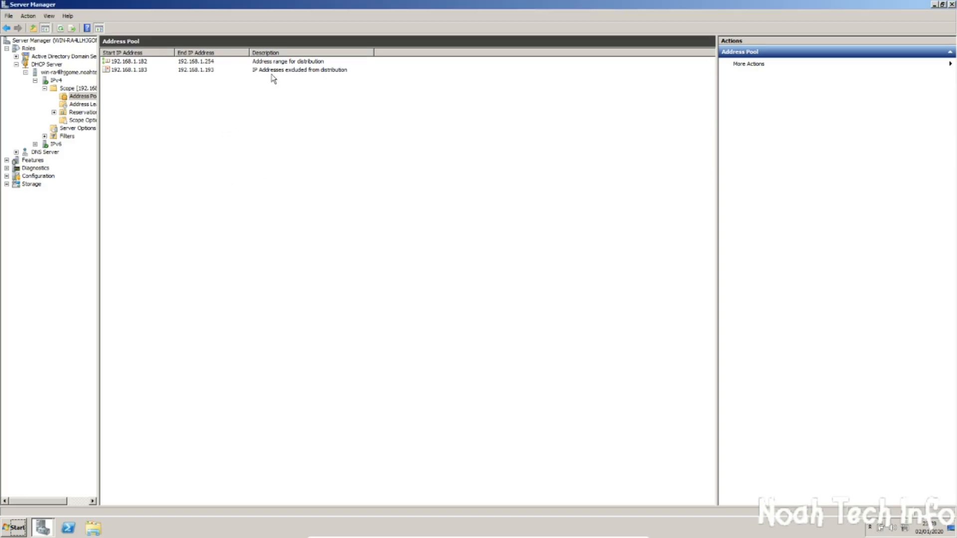
{"action": "mouse_move", "coordinate": [730, 21]}
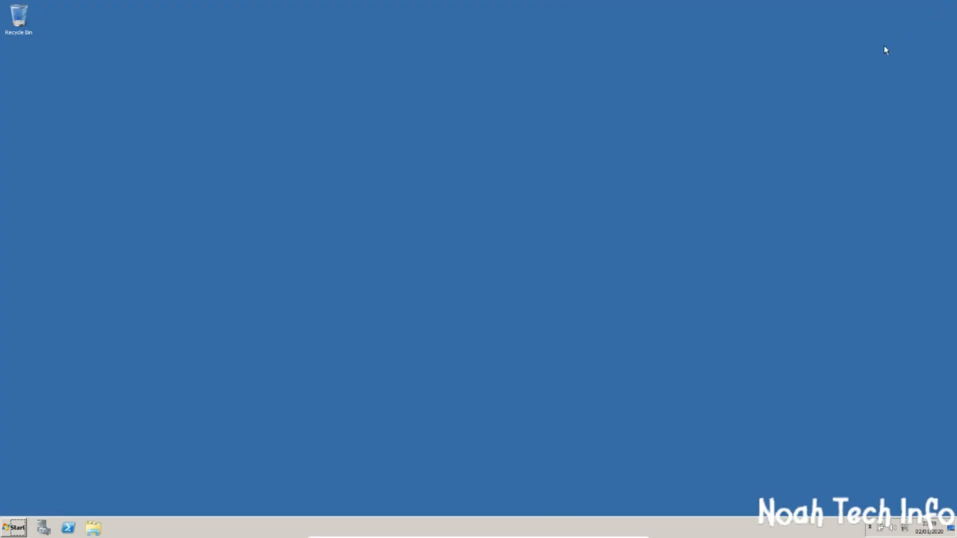
{"action": "mouse_move", "coordinate": [787, 83]}
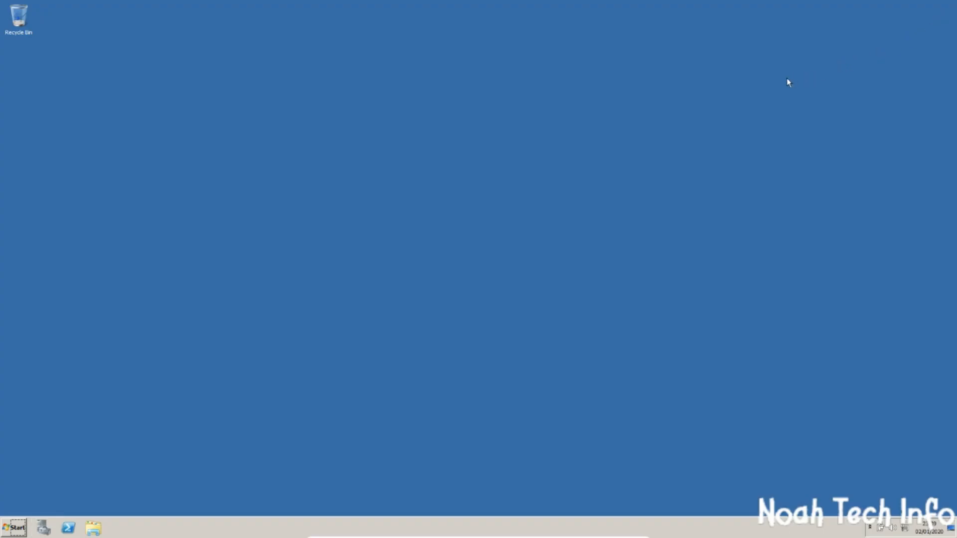
{"action": "mouse_move", "coordinate": [561, 172]}
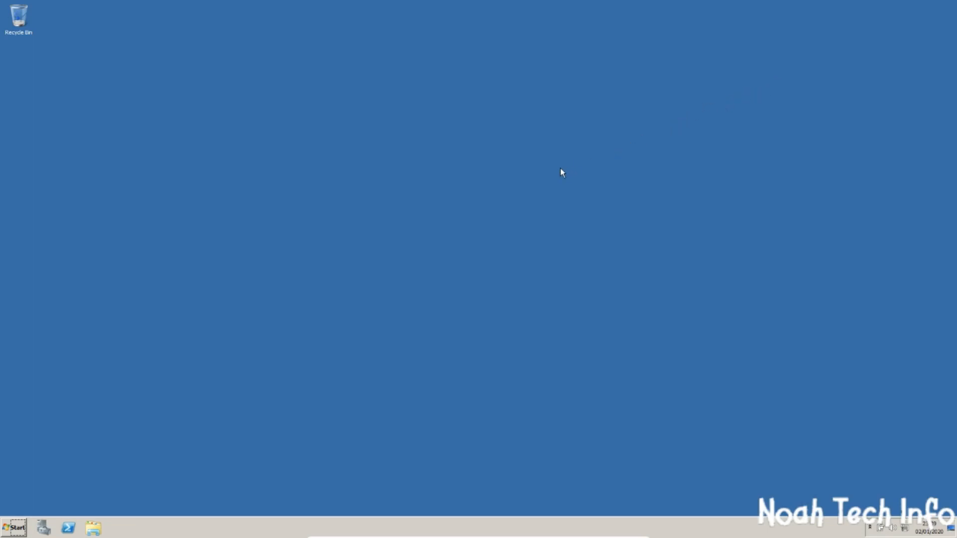
{"action": "mouse_move", "coordinate": [621, 177]}
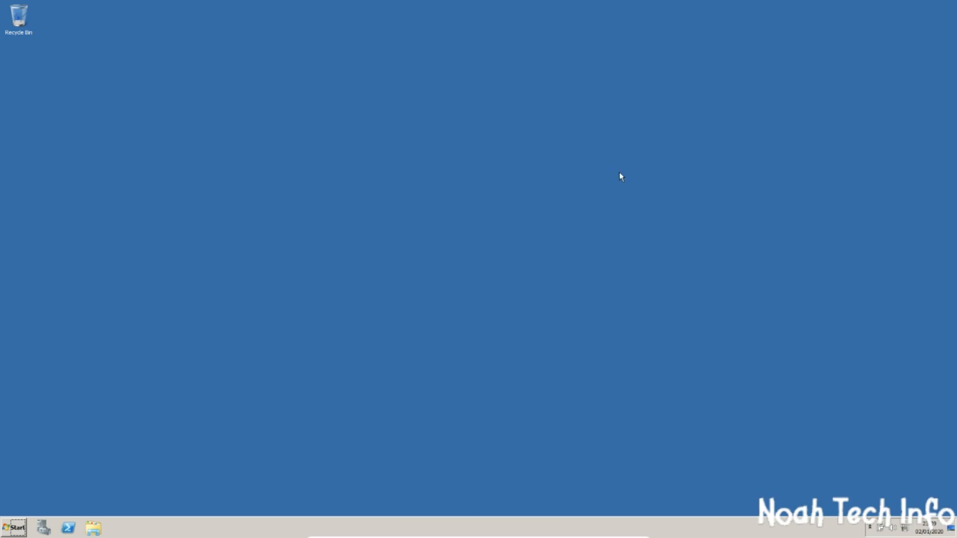